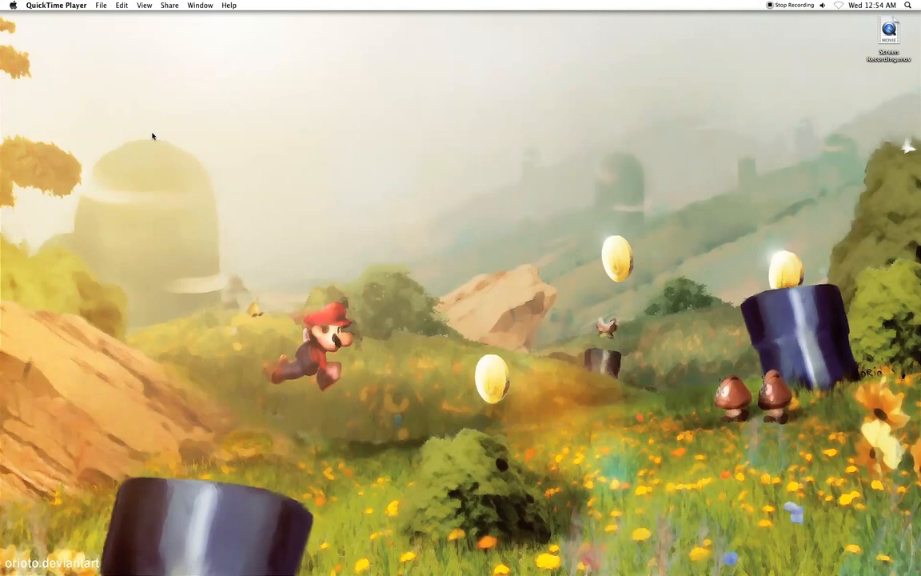
Bring up the macOS app switcher with Cmd+Tab to reach Safari
key("cmd+tab")
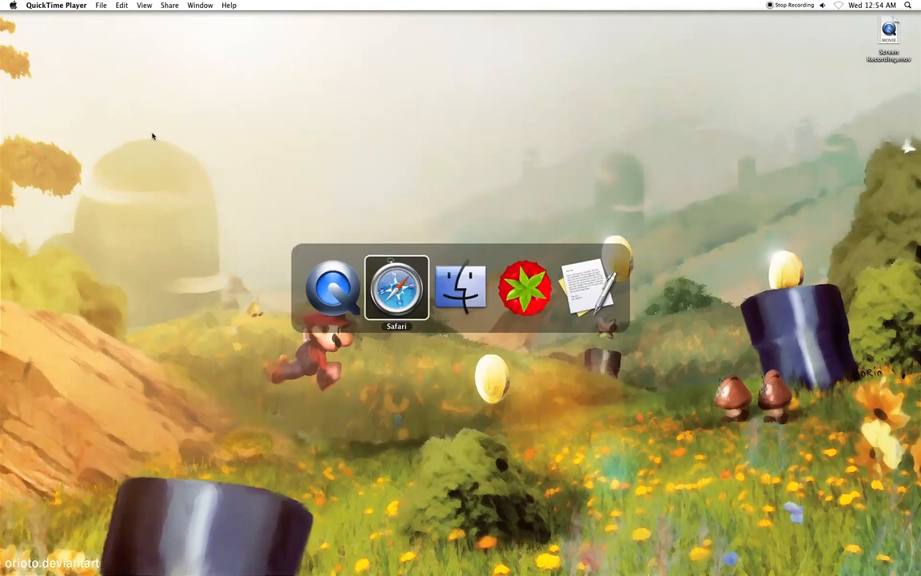
Visit krystallovers.com and download Nanogrrr's Brawl/Assault Models pack from 3D Projects
left_click(397, 288)
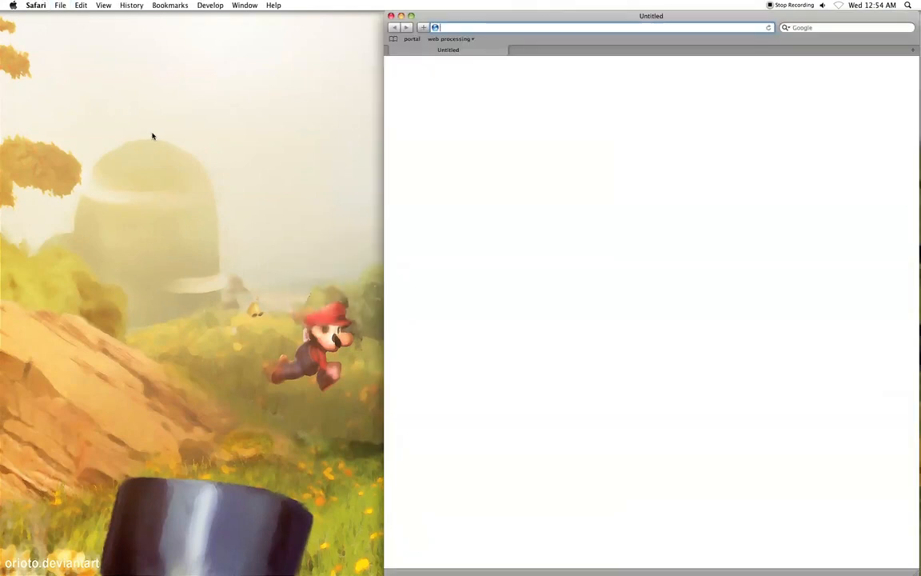
type("krystallovers.com")
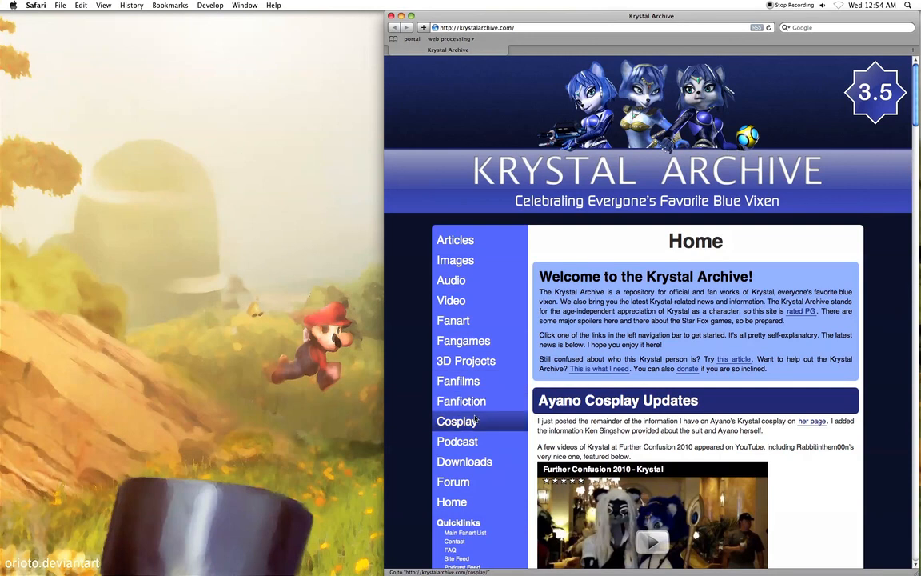
left_click(465, 361)
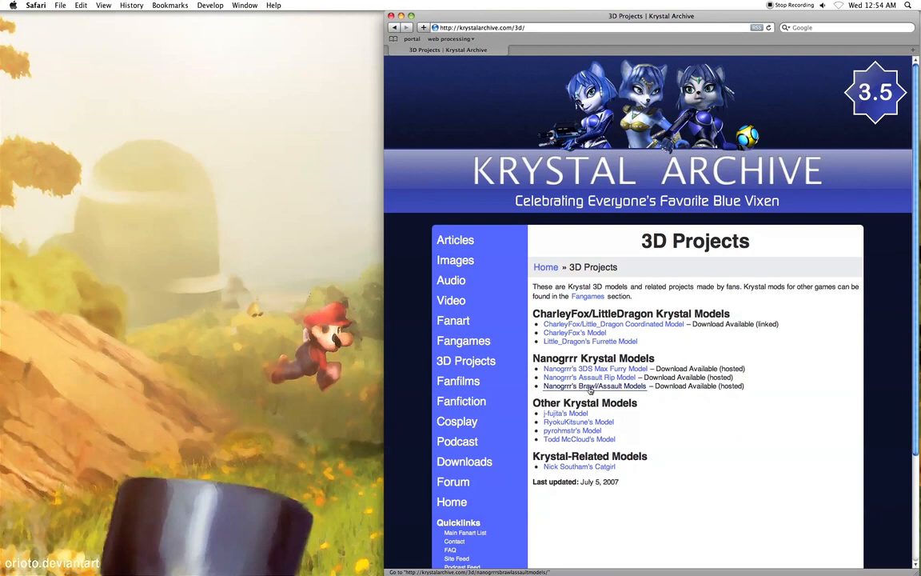
left_click(595, 386)
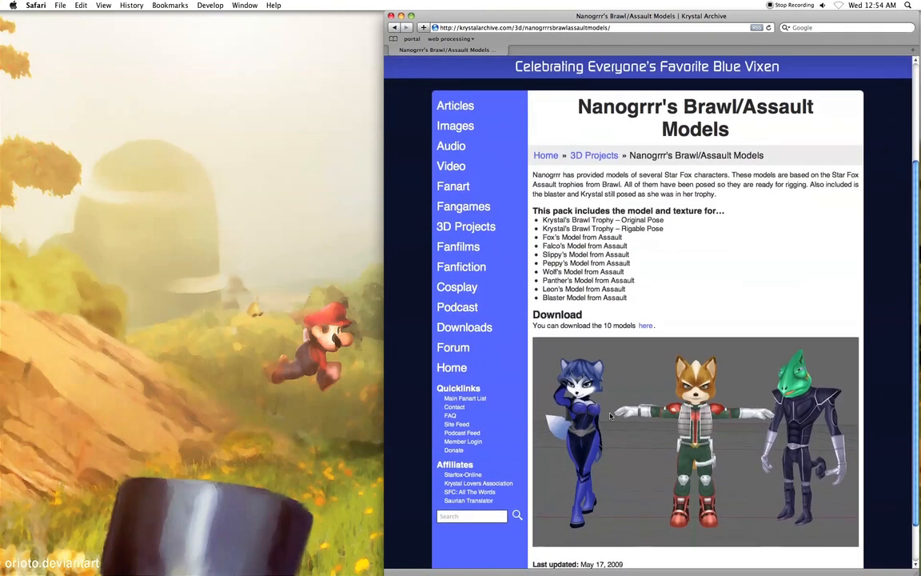
mouse_move(646, 326)
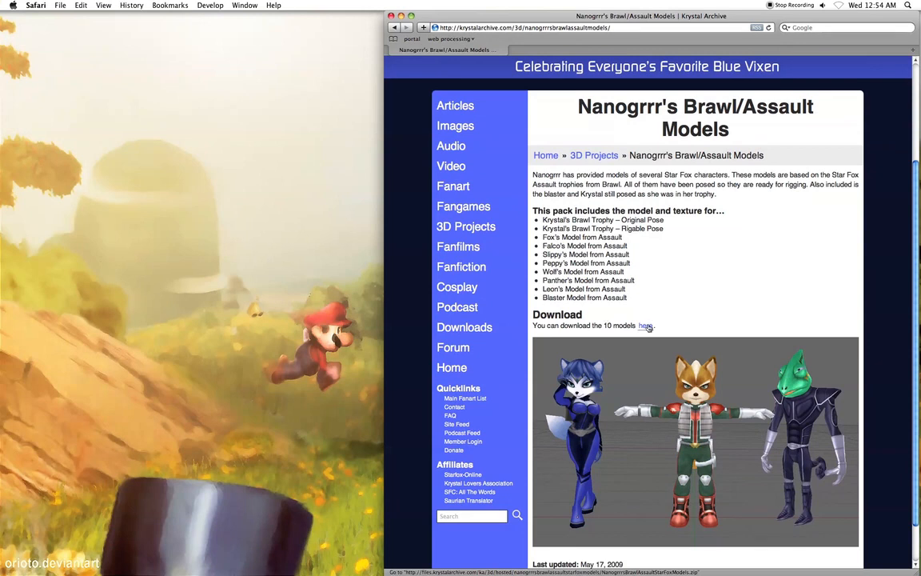
left_click(646, 325)
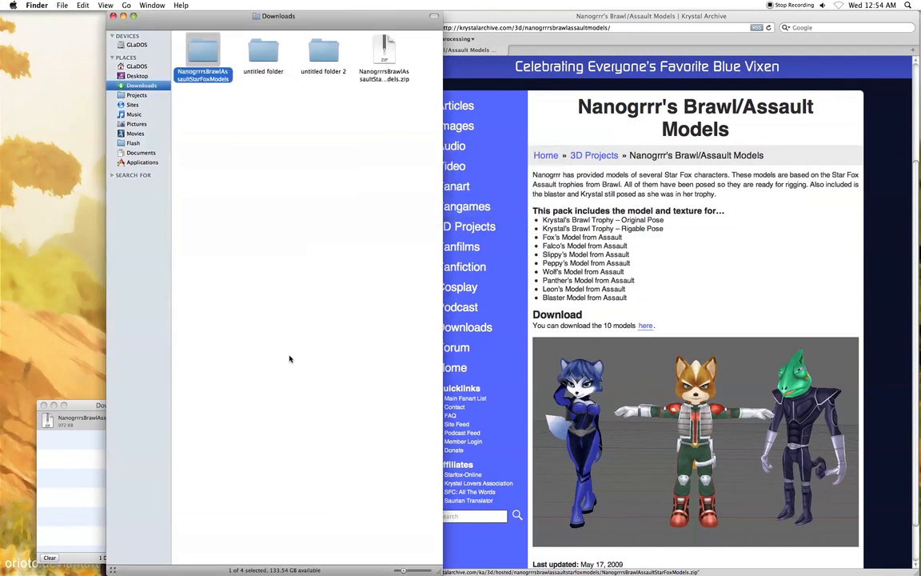
Open the NanogrrrsBrawlAssaultStarFoxModels folder and preview the KrystalAssault.tga texture
double_click(202, 49)
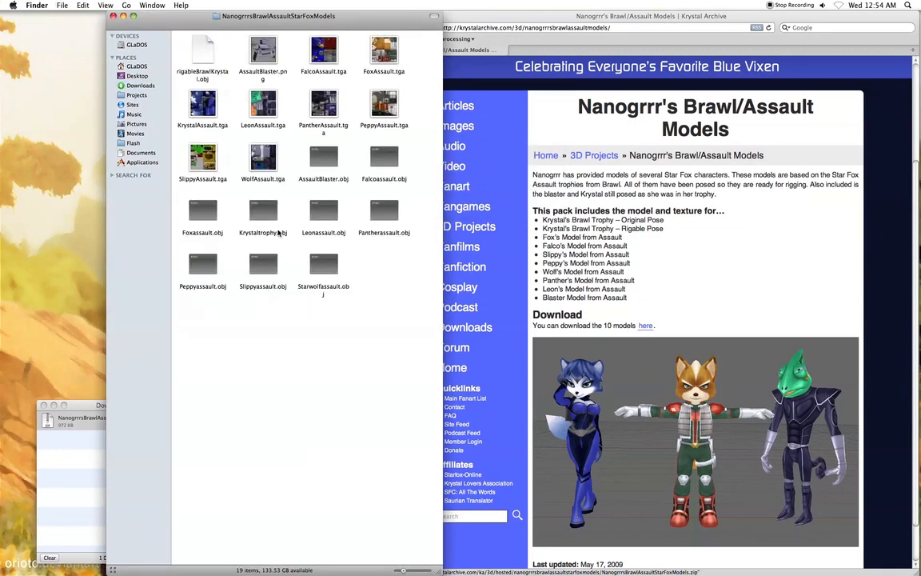
left_click(263, 212)
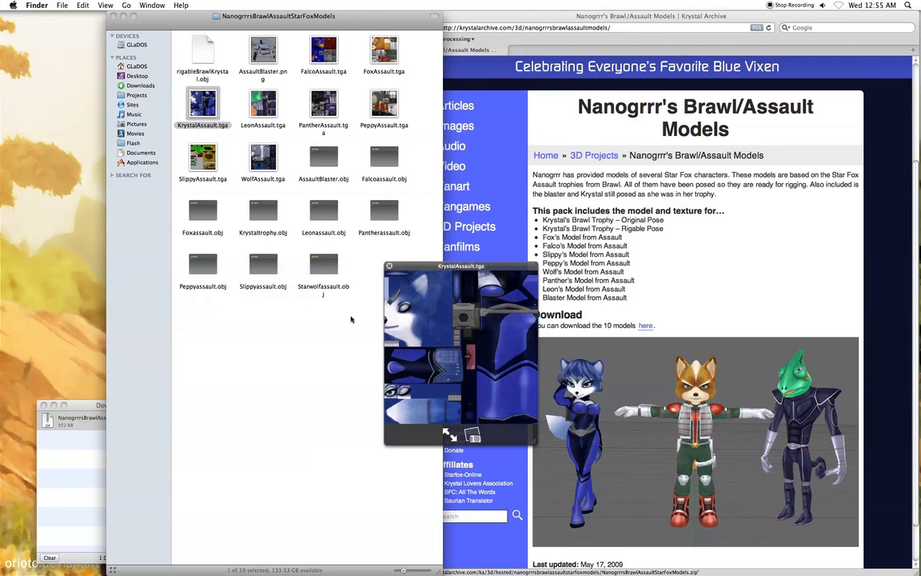
mouse_move(517, 362)
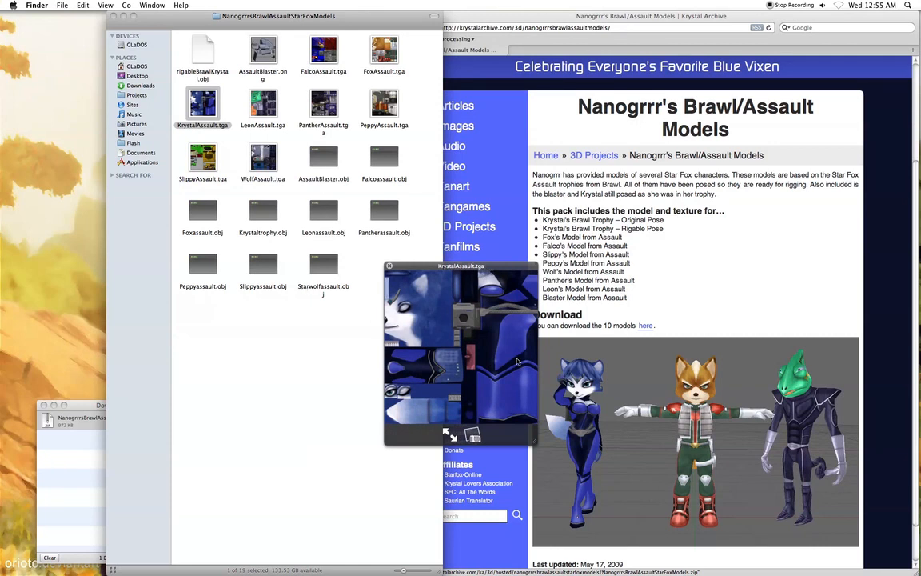
left_click(389, 265)
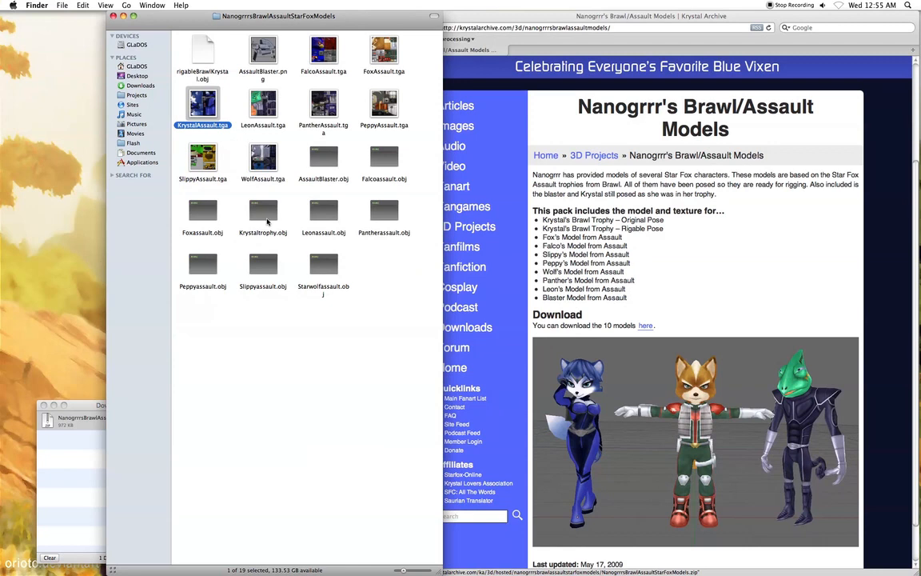
left_click(263, 211)
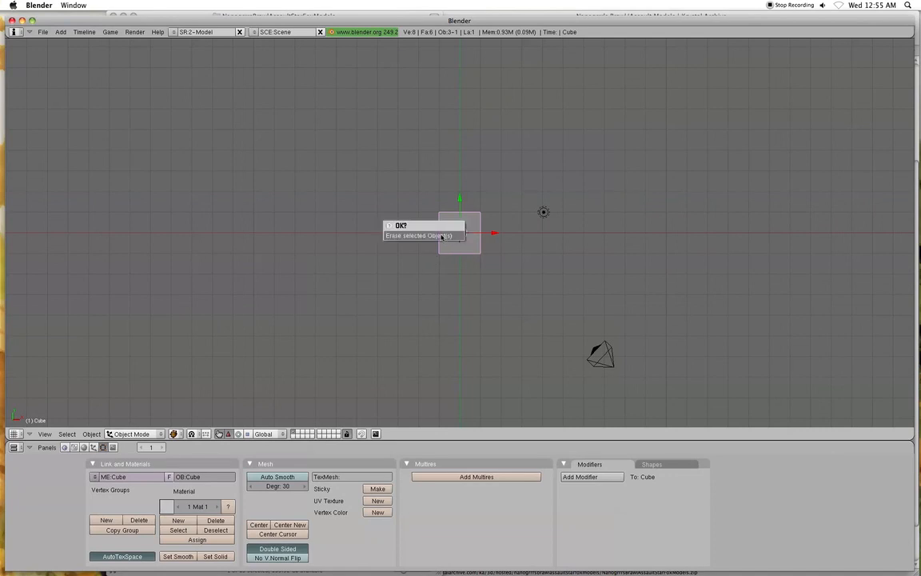
Erase the selected default cube, leaving only lamp and camera
left_click(420, 235)
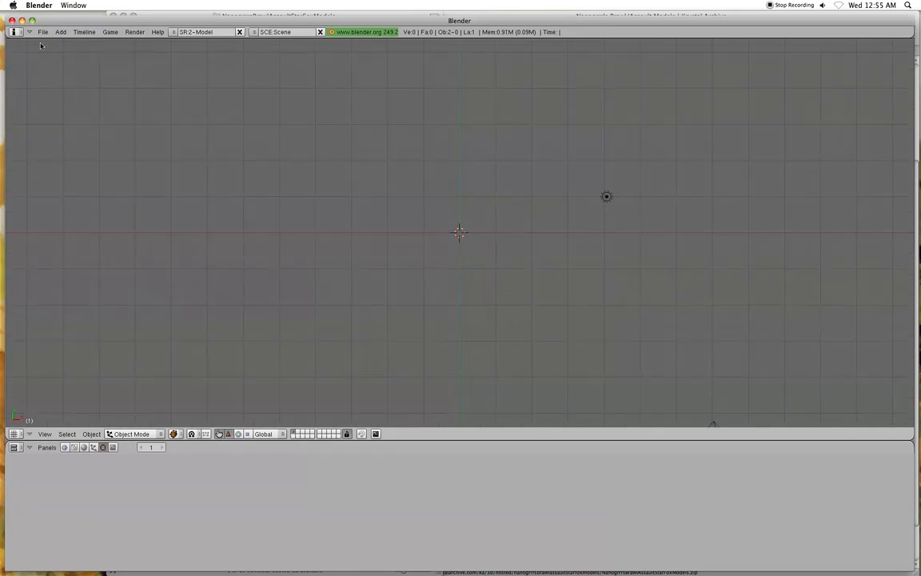
Import Krystaltrophy.obj from the Downloads models folder as a Wavefront OBJ
left_click(43, 32)
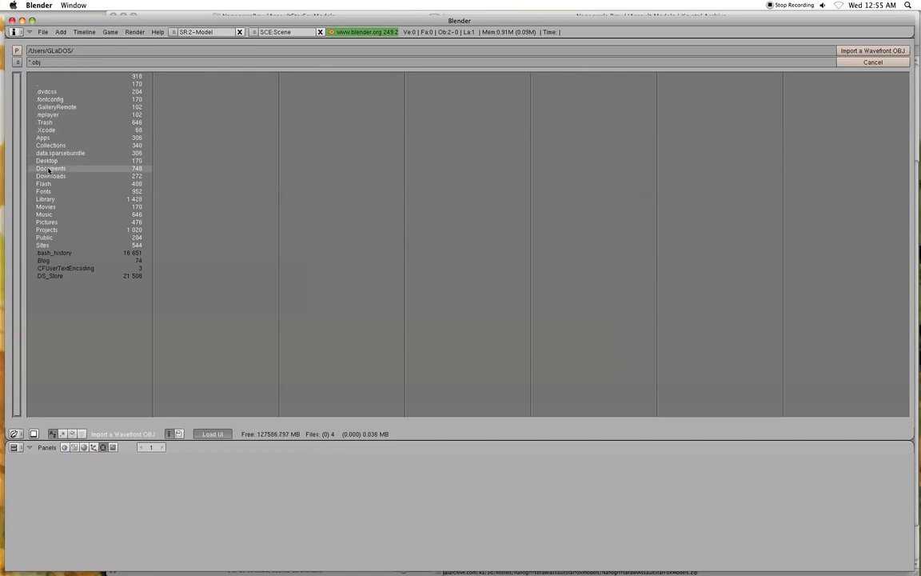
double_click(51, 176)
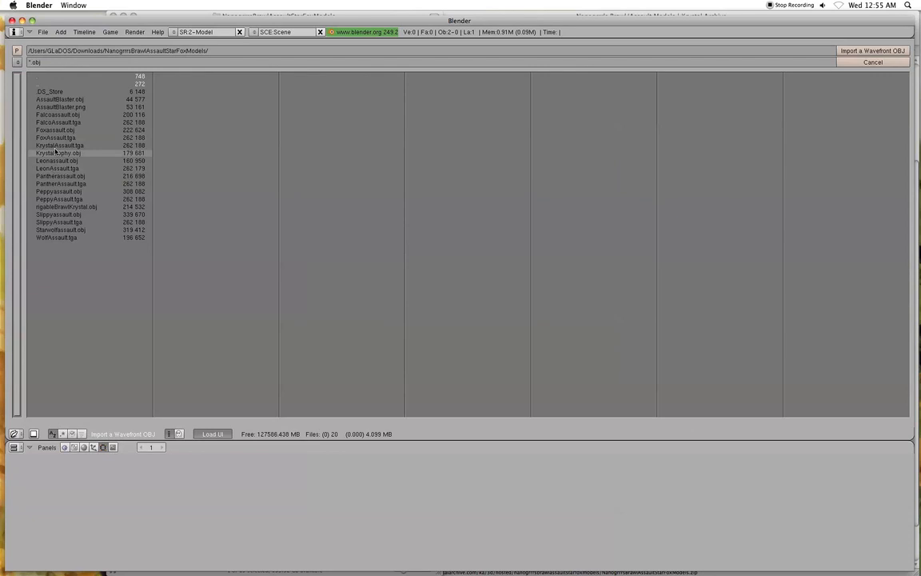
left_click(58, 153)
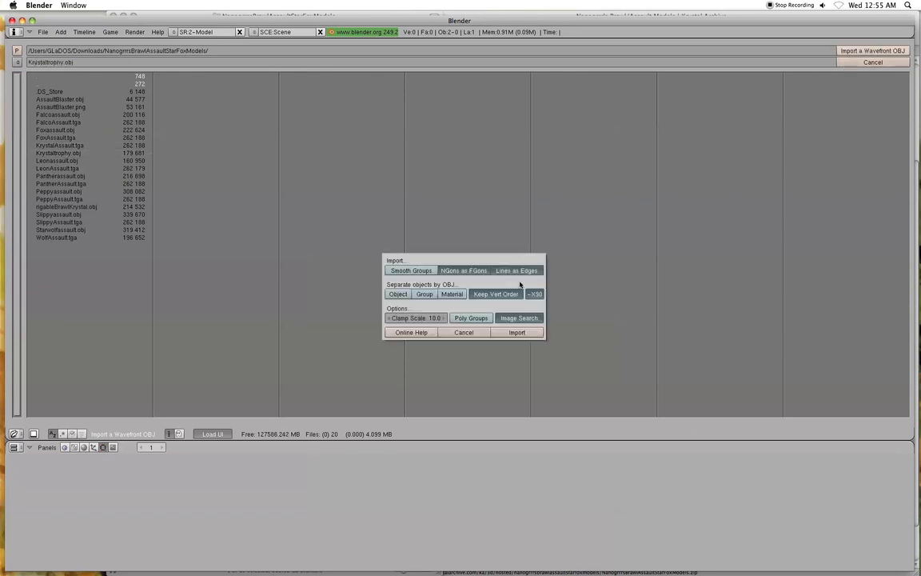
mouse_move(519, 317)
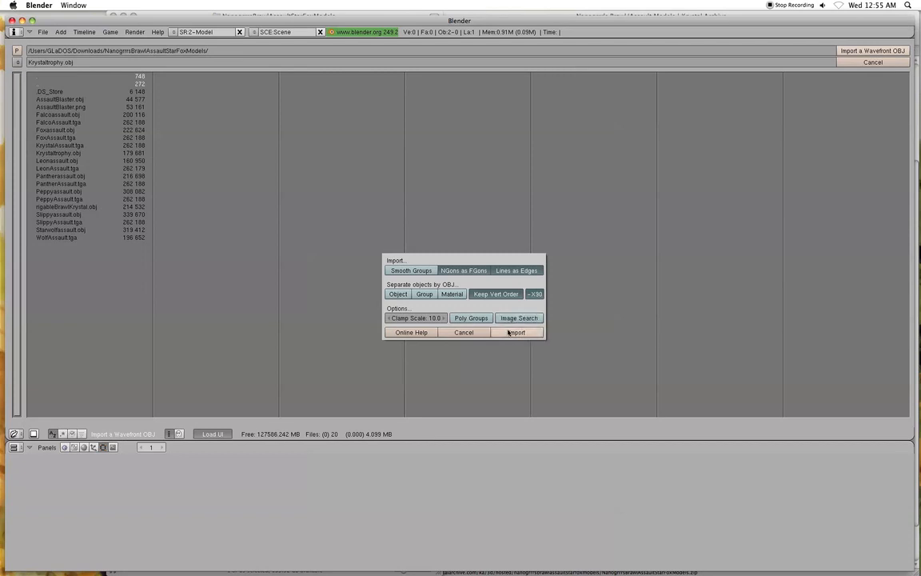
mouse_move(516, 331)
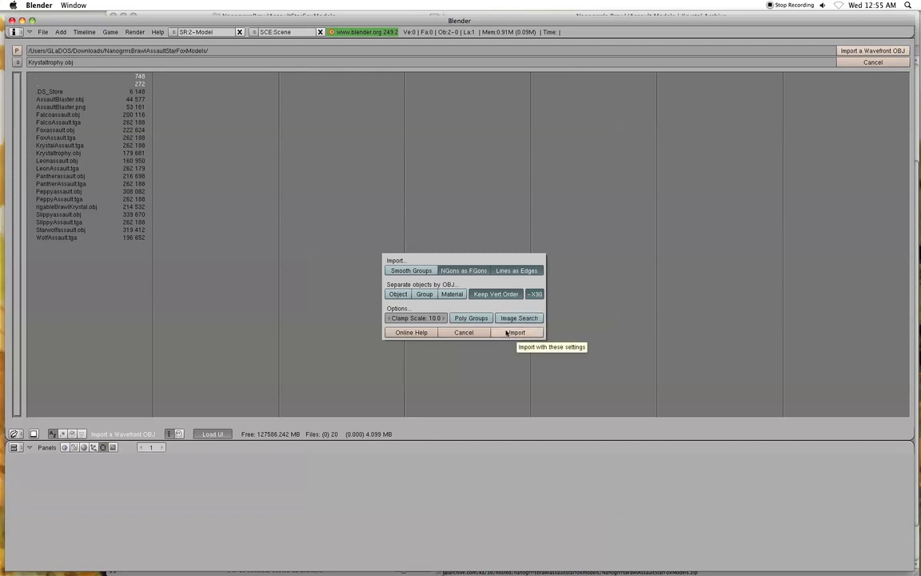
left_click(516, 332)
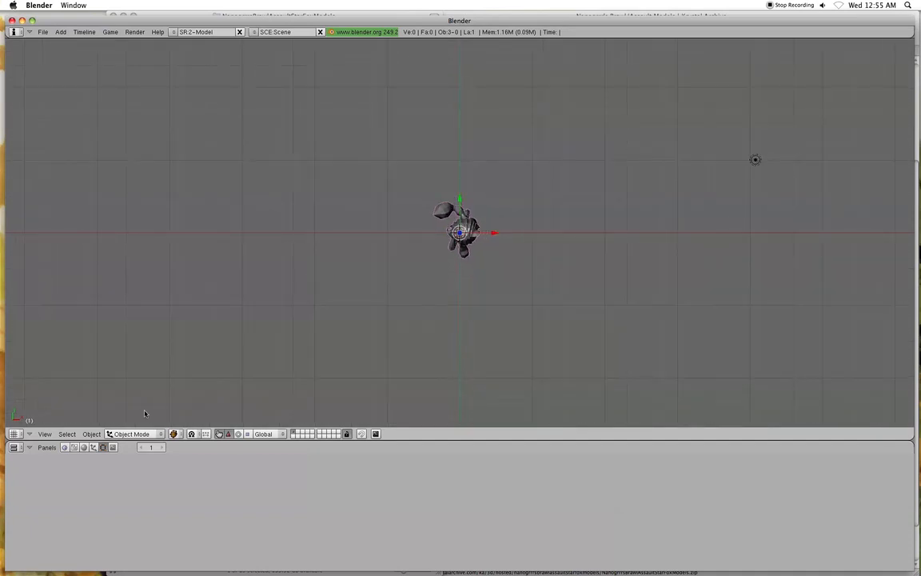
Render the untextured grey trophy, closing and re-running the render
left_click(290, 486)
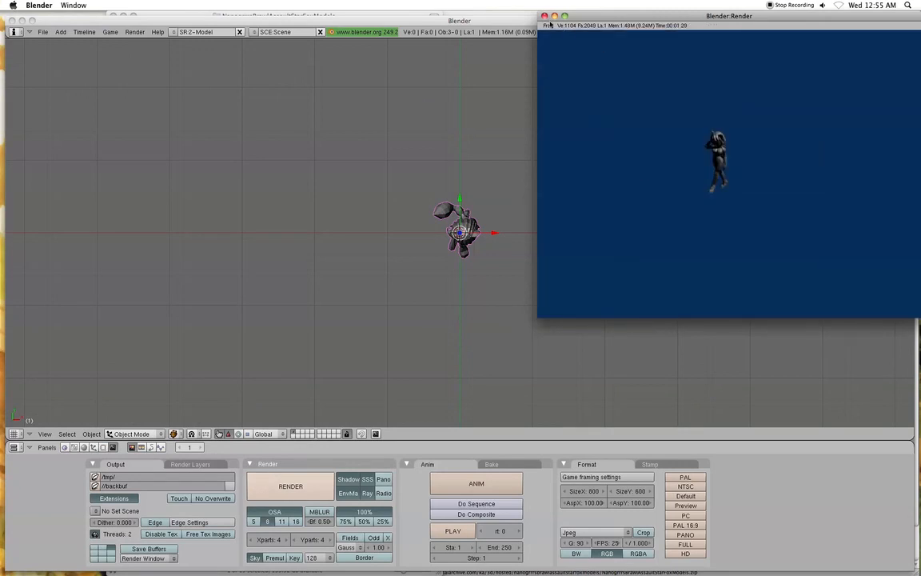
left_click(545, 16)
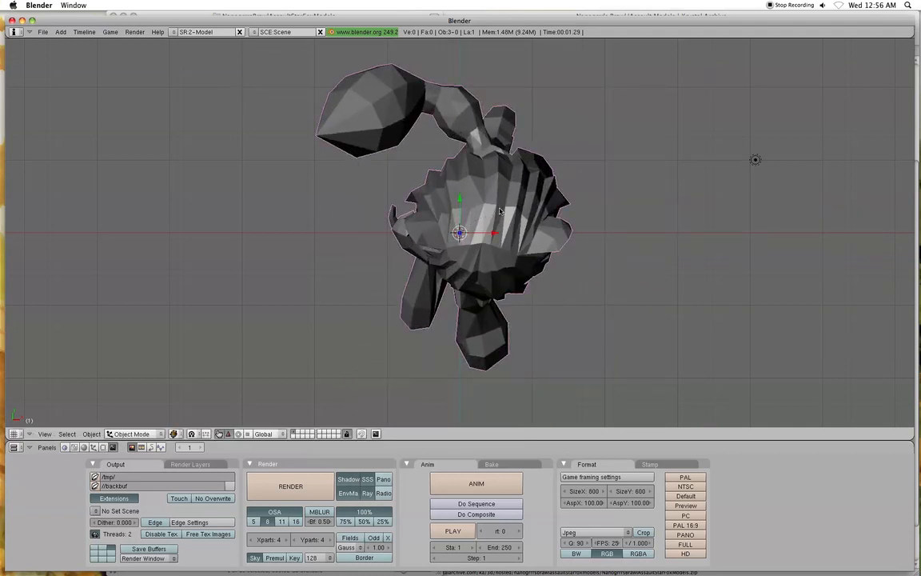
mouse_move(244, 427)
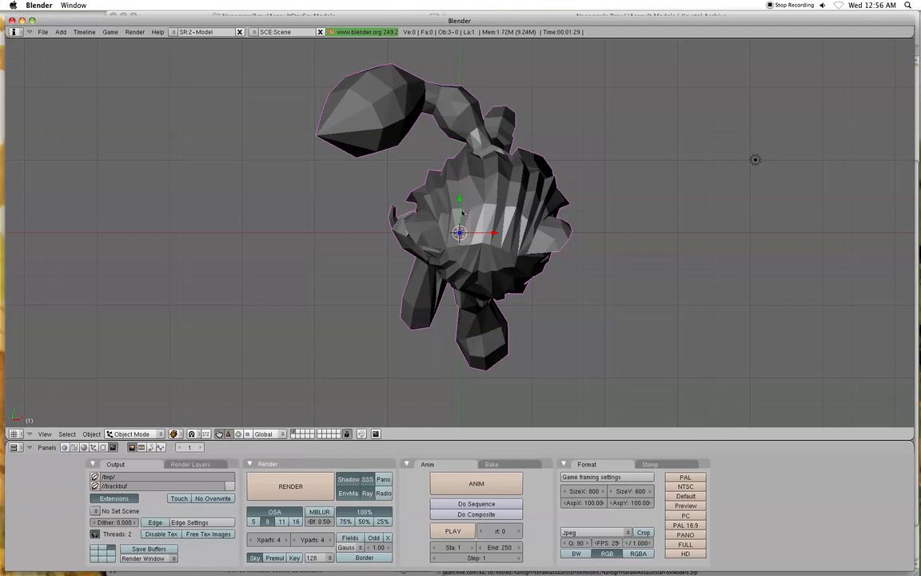
left_click(290, 485)
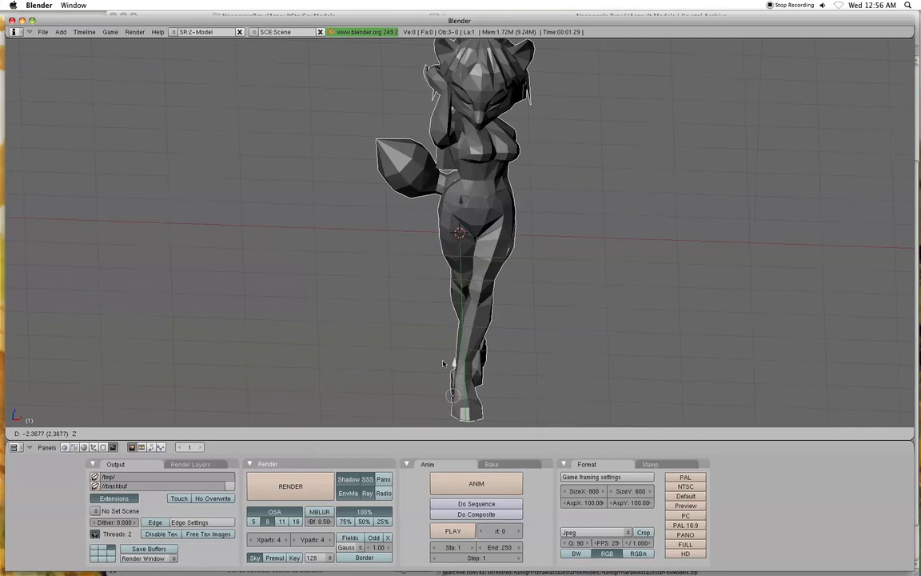
left_click(291, 486)
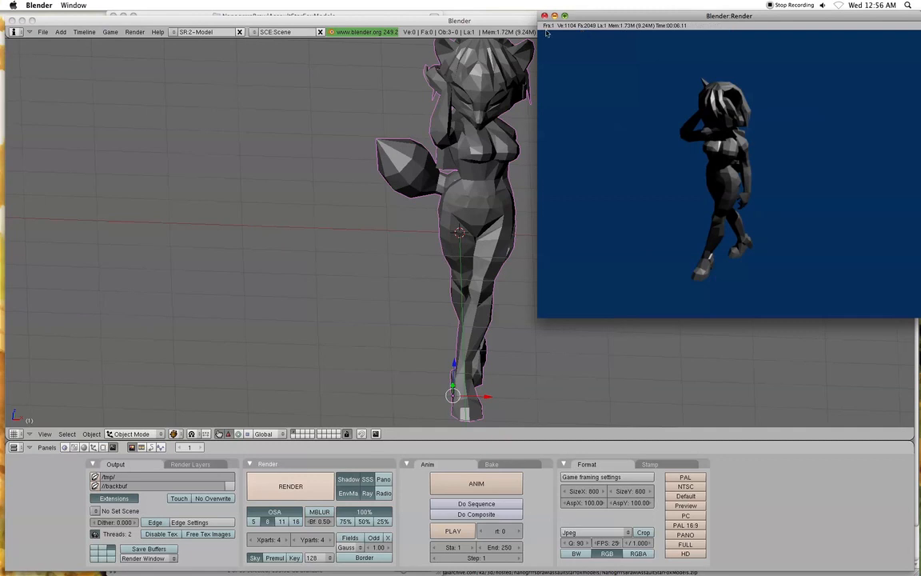
mouse_move(547, 30)
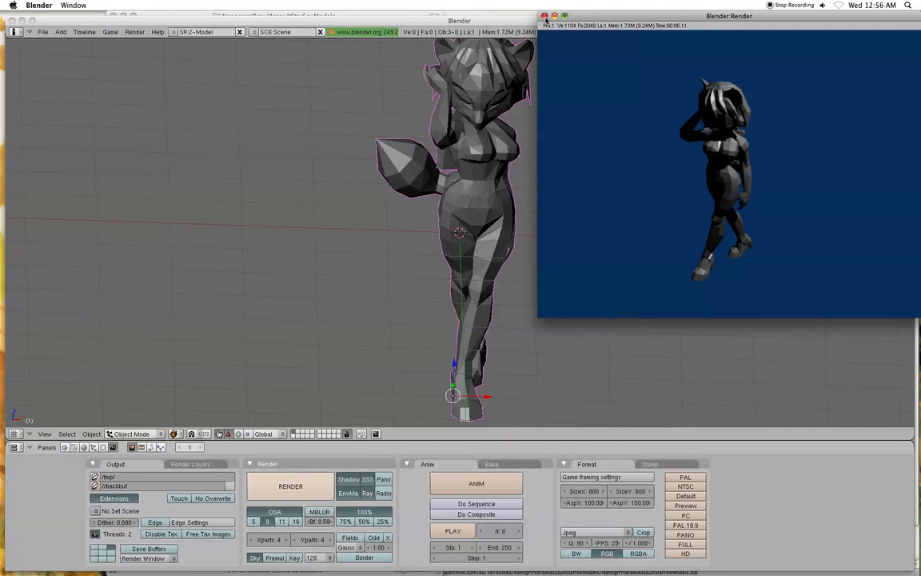
Close the render, switch to perspective view, and select the lamp to move
left_click(45, 430)
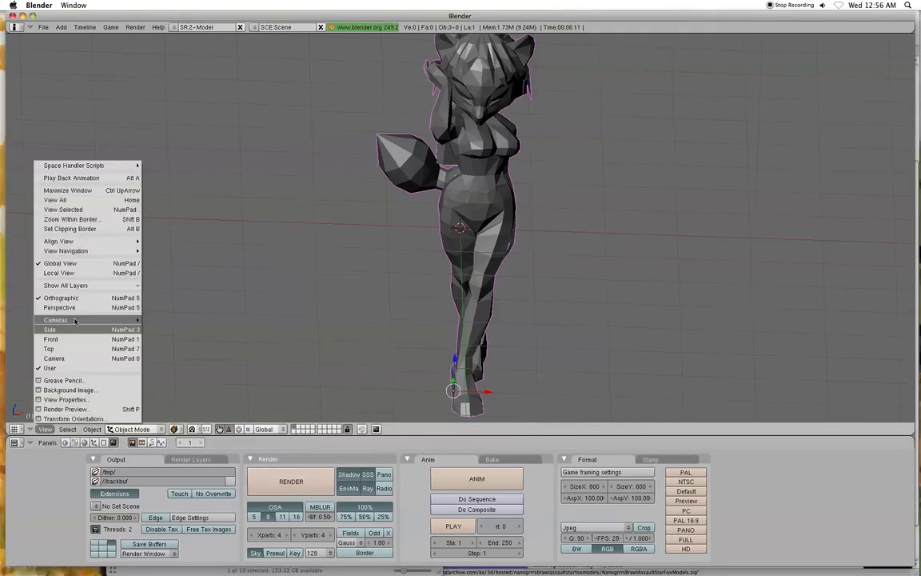
left_click(51, 339)
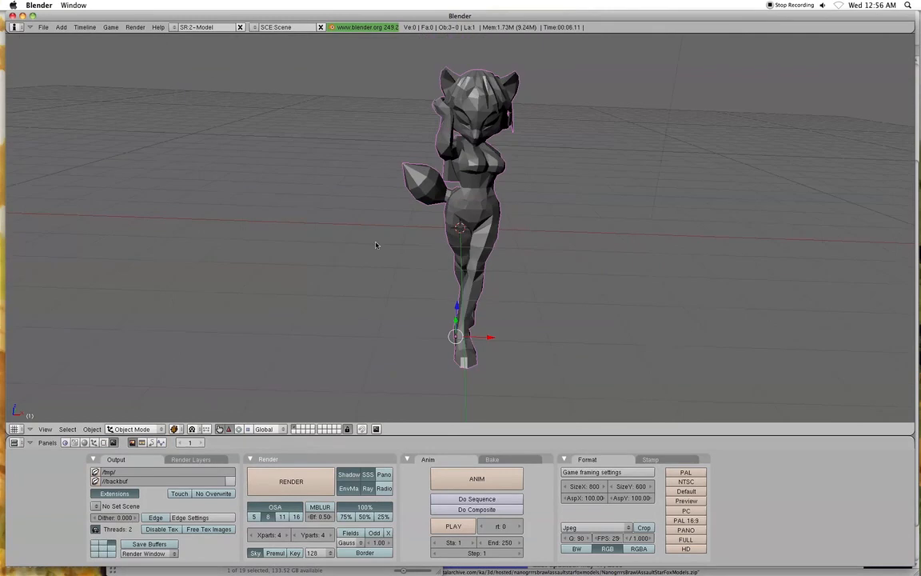
mouse_move(443, 373)
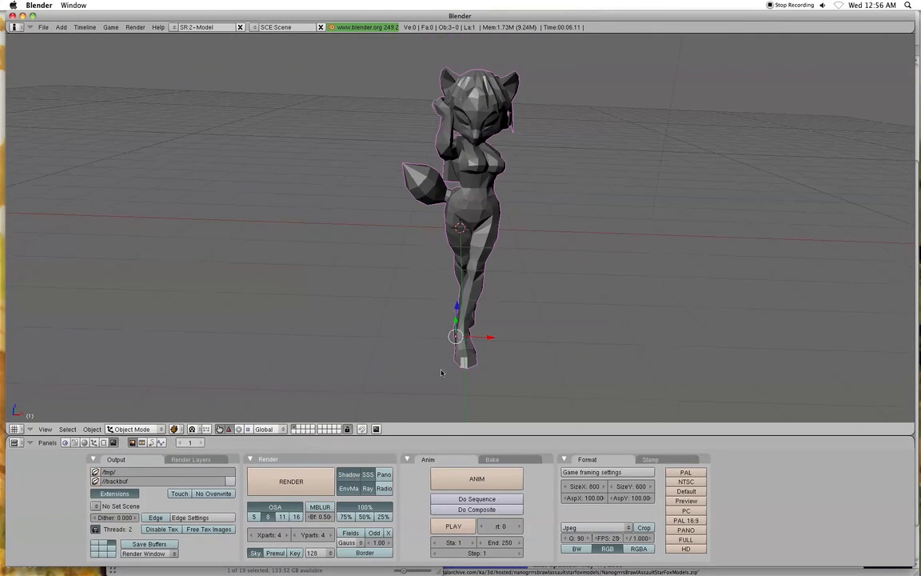
mouse_move(439, 344)
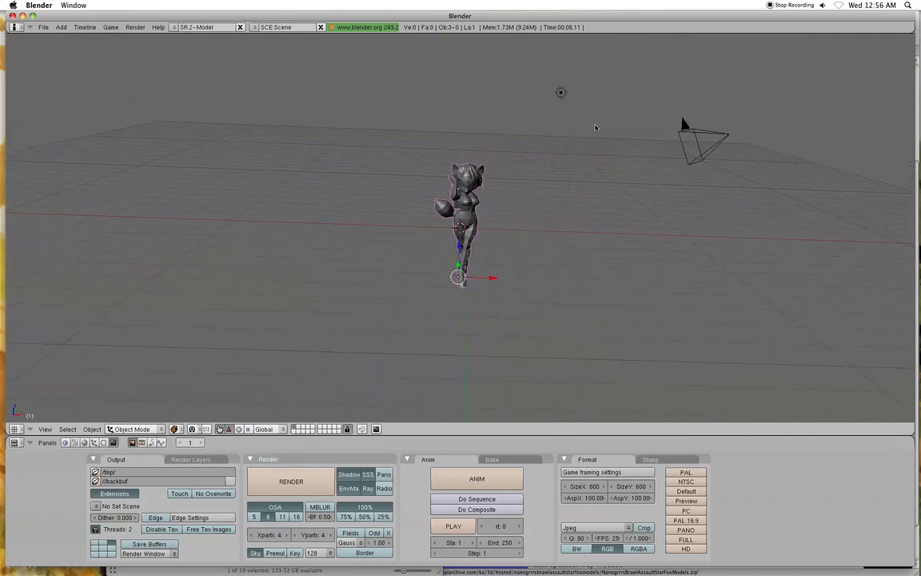
left_click(561, 92)
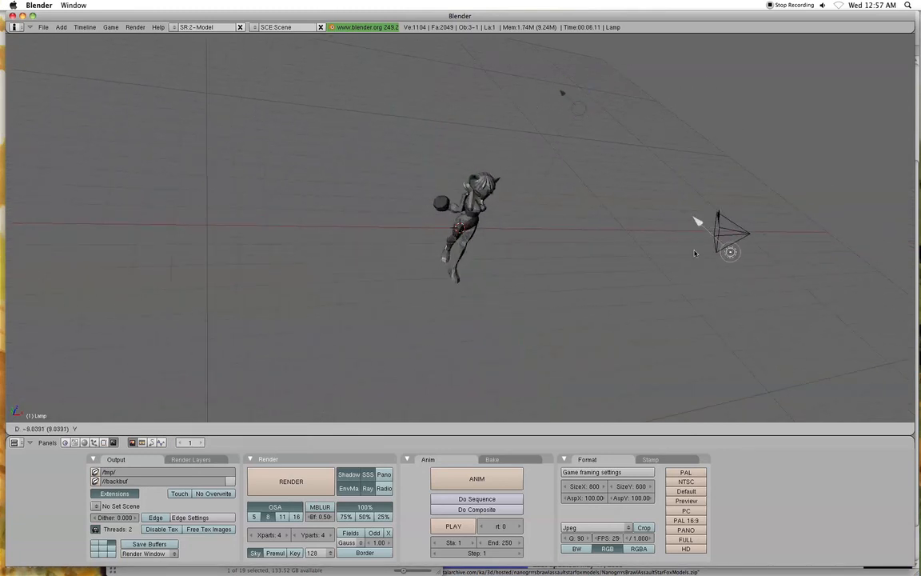
Place the lamp, re-render the trophy, and split the viewport into two views
left_click(291, 480)
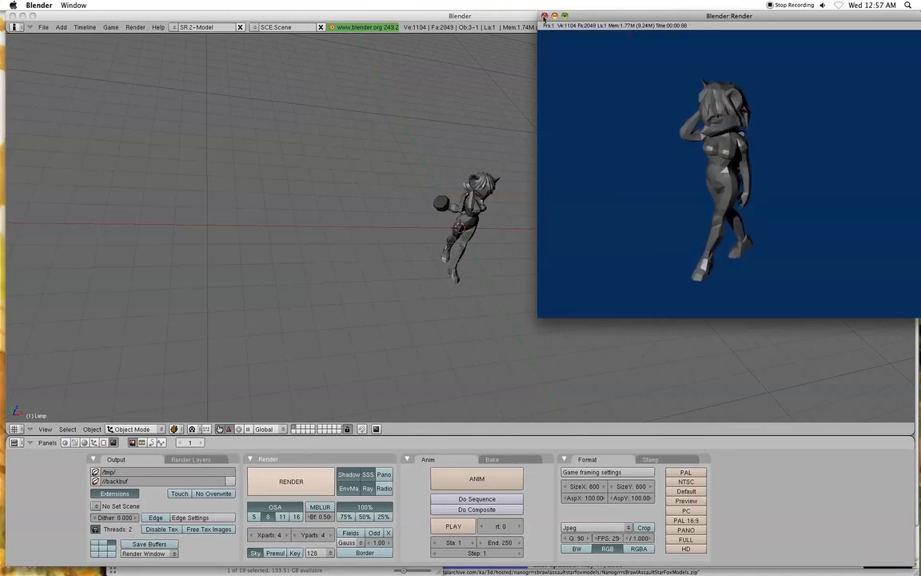
mouse_move(693, 160)
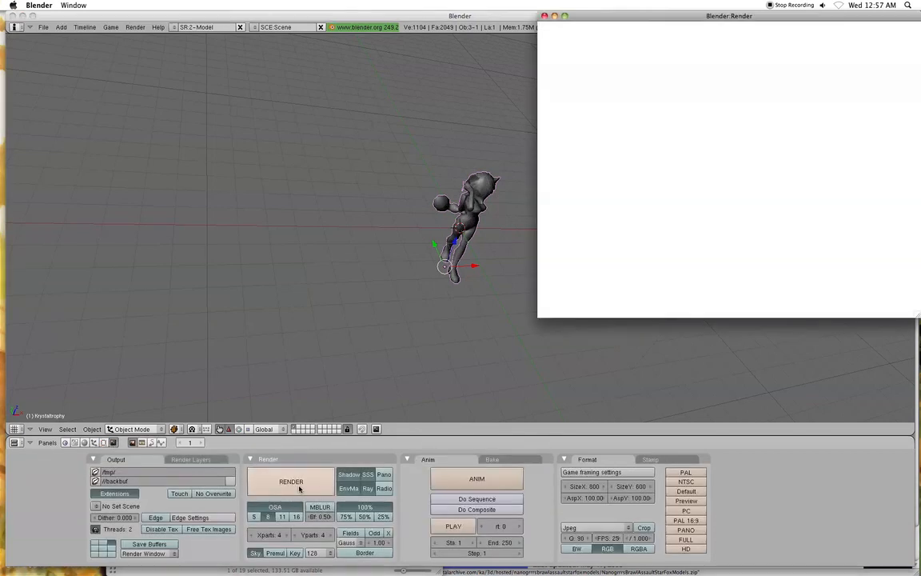
left_click(291, 480)
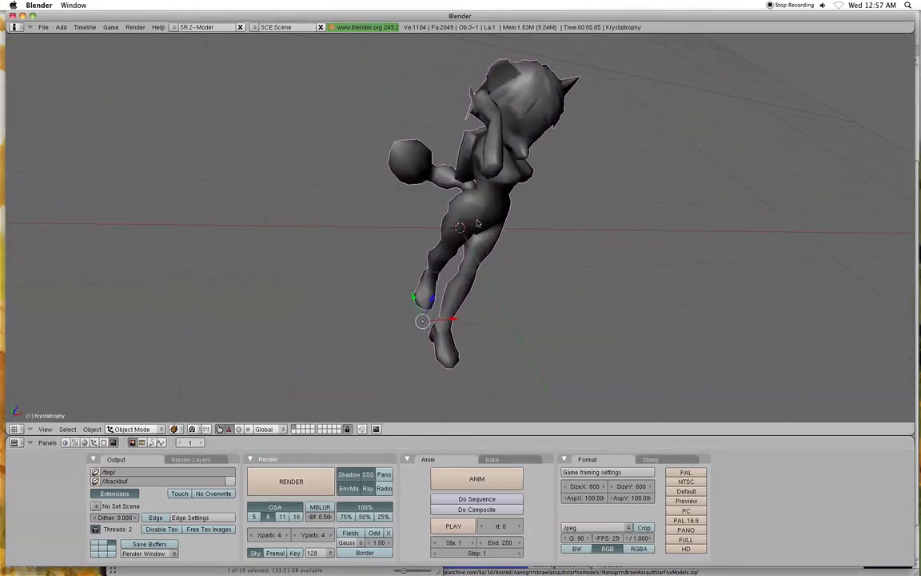
right_click(692, 430)
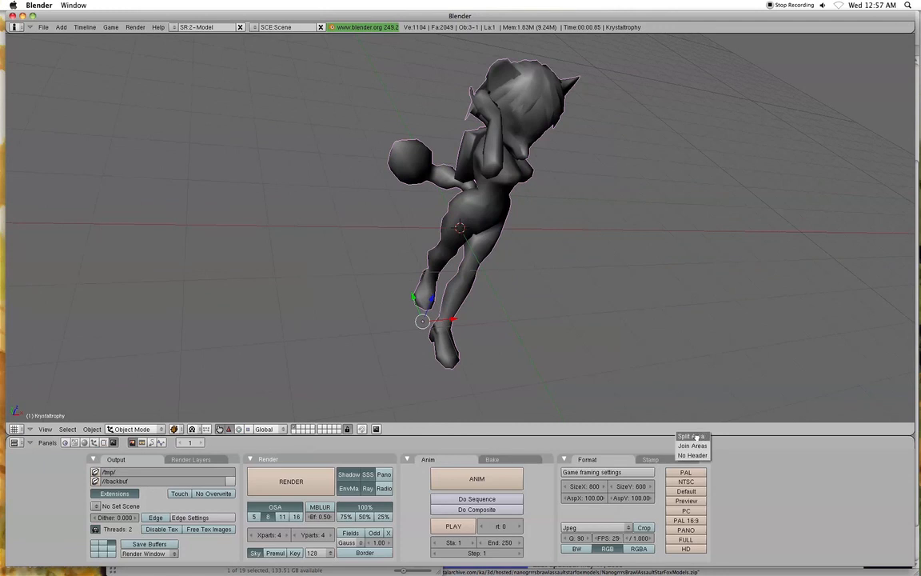
left_click(686, 436)
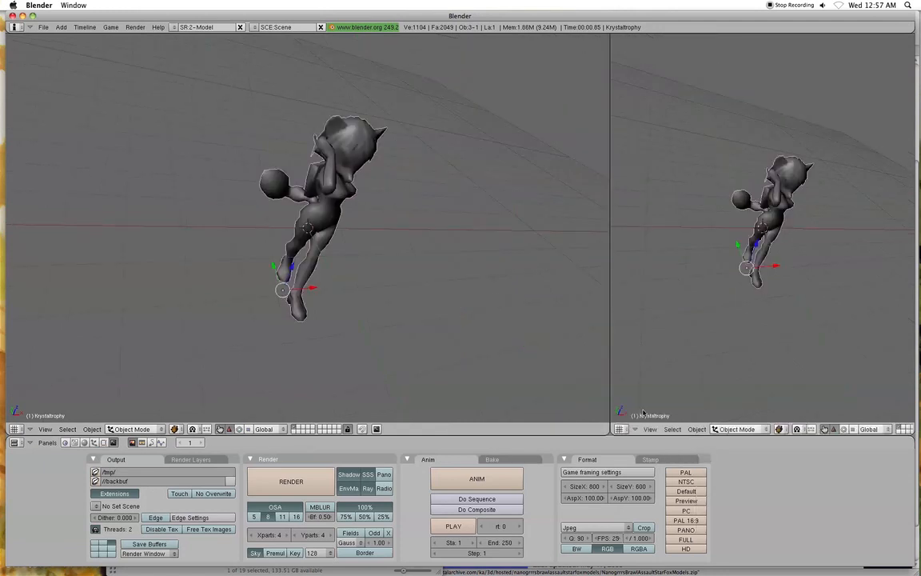
left_click(622, 429)
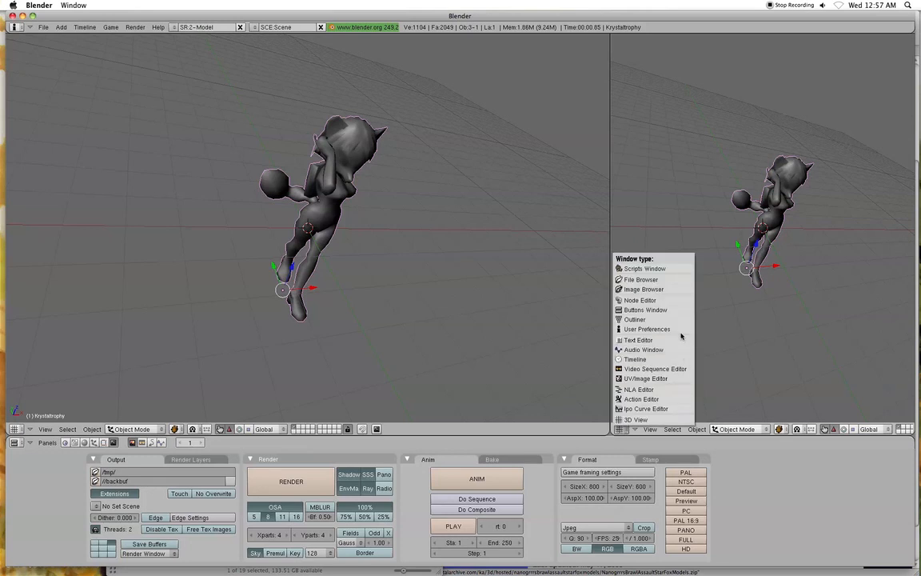
mouse_move(646, 378)
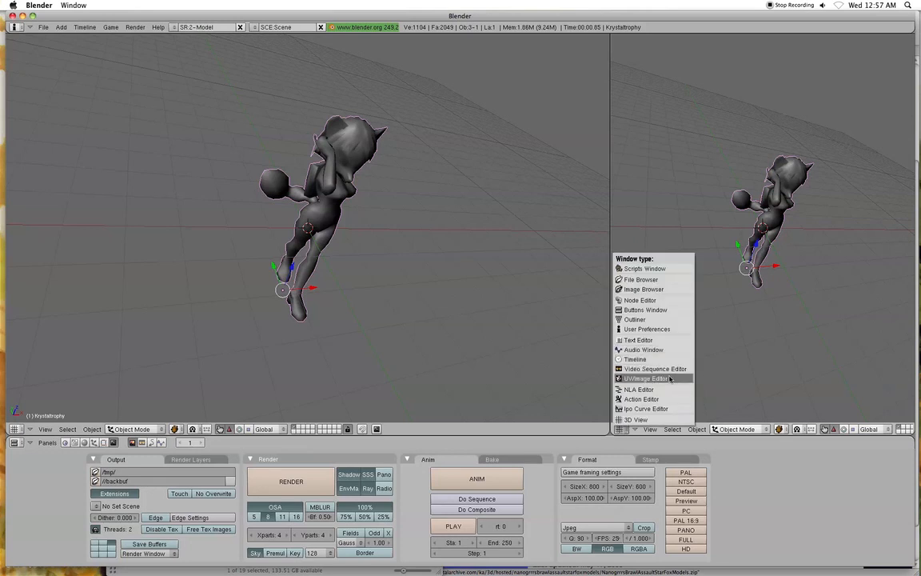
Make the right area a UV/Image Editor and open KrystalAssault.tga in it
left_click(646, 378)
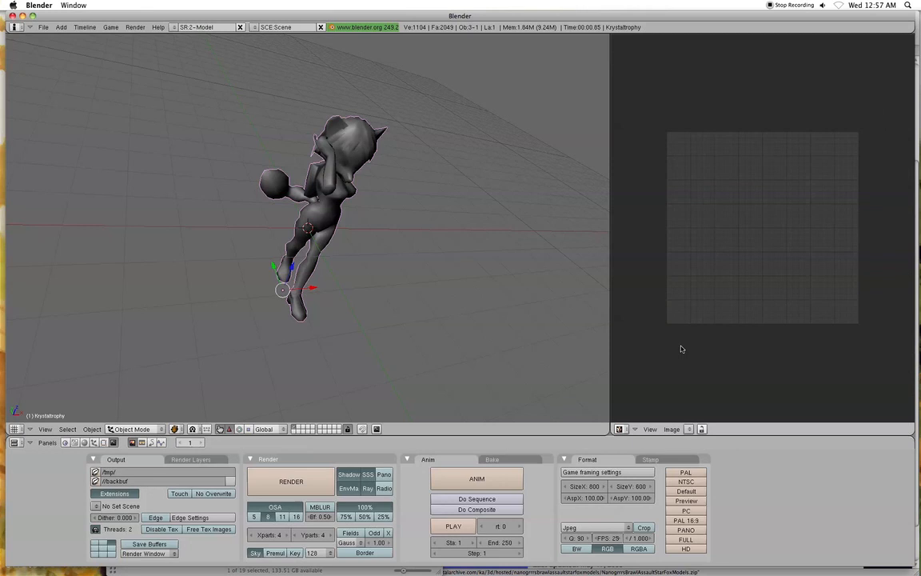
left_click(671, 429)
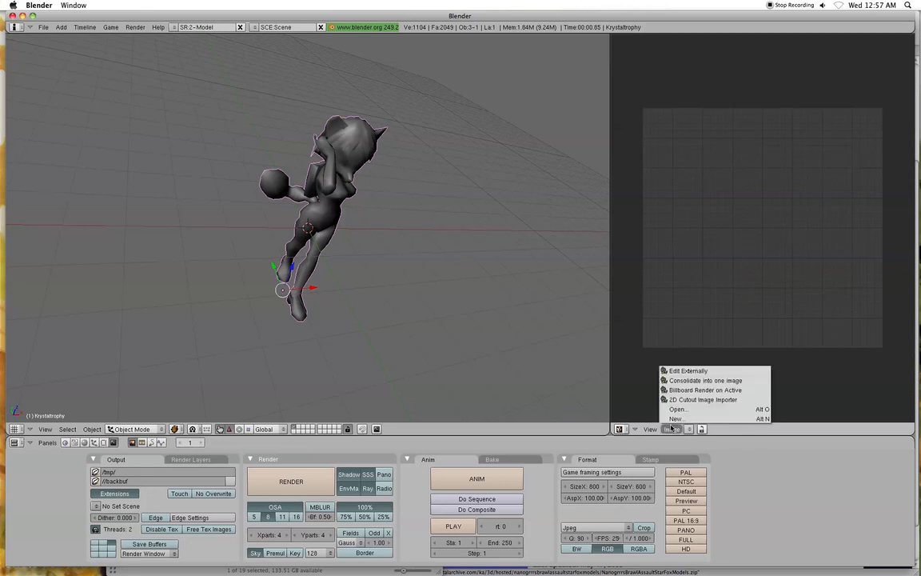
left_click(677, 409)
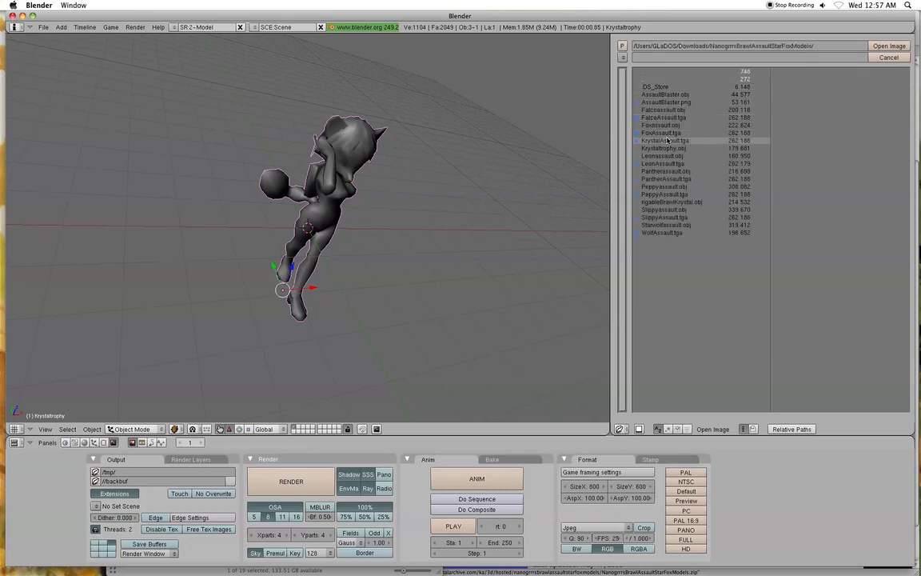
left_click(664, 139)
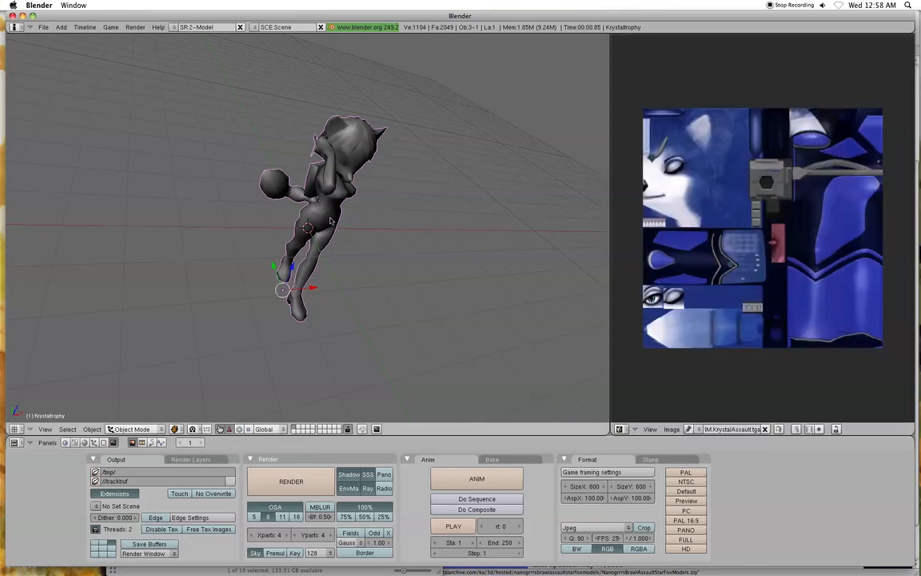
key("Tab")
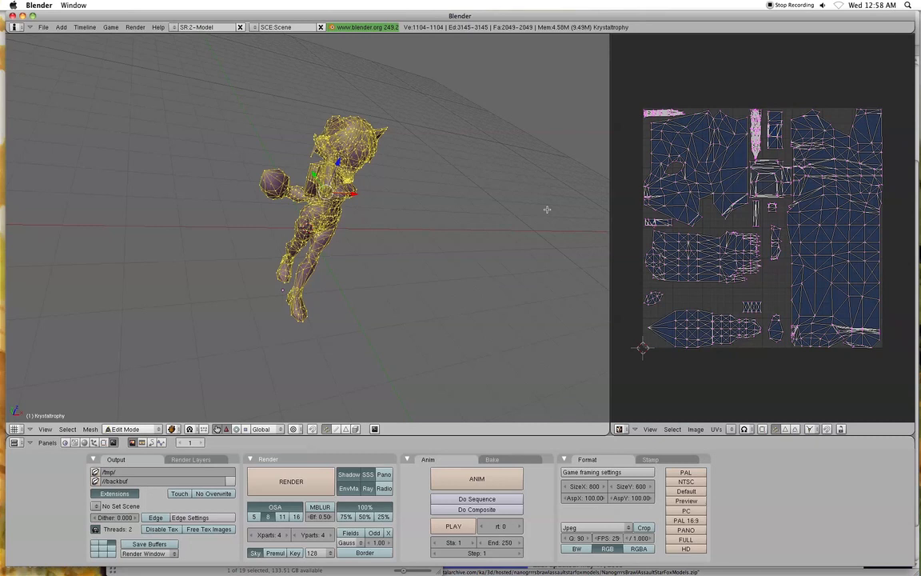
mouse_move(640, 203)
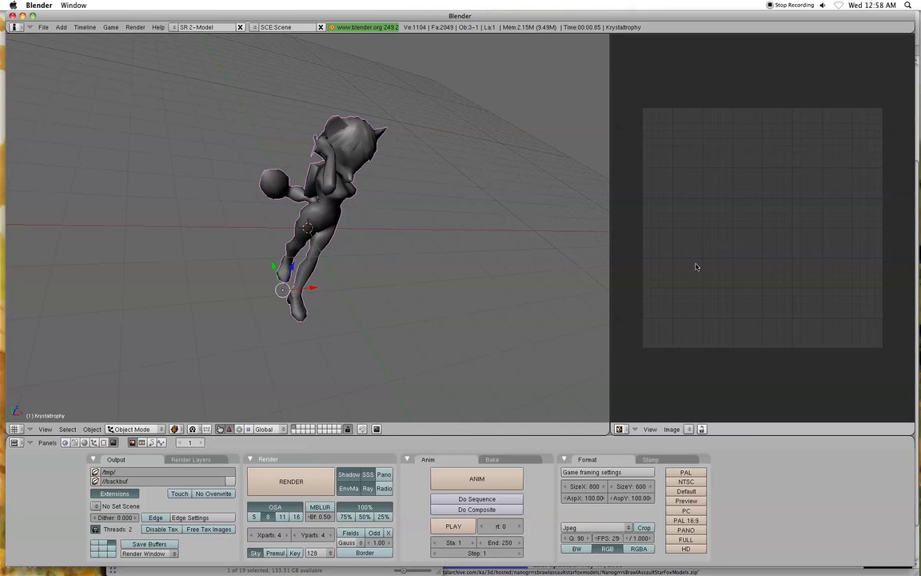
mouse_move(707, 418)
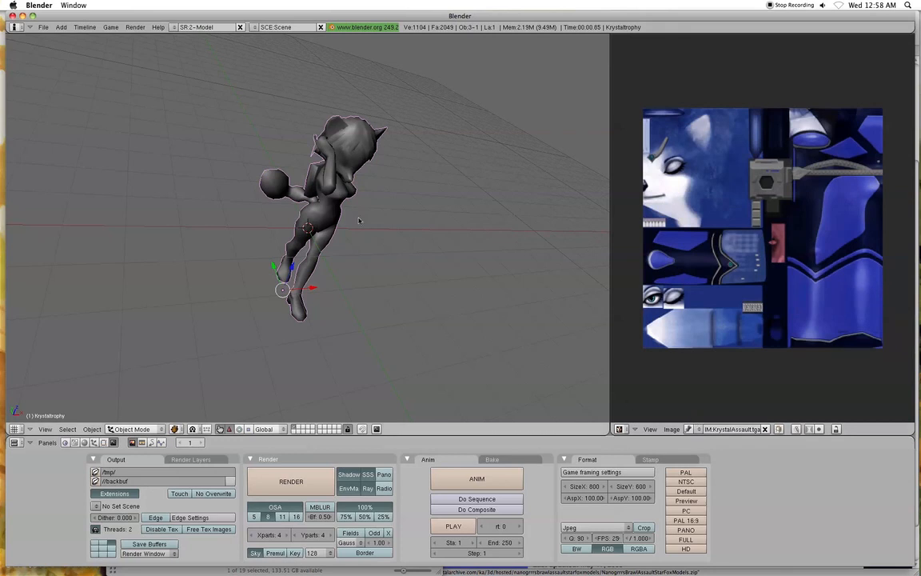
mouse_move(314, 228)
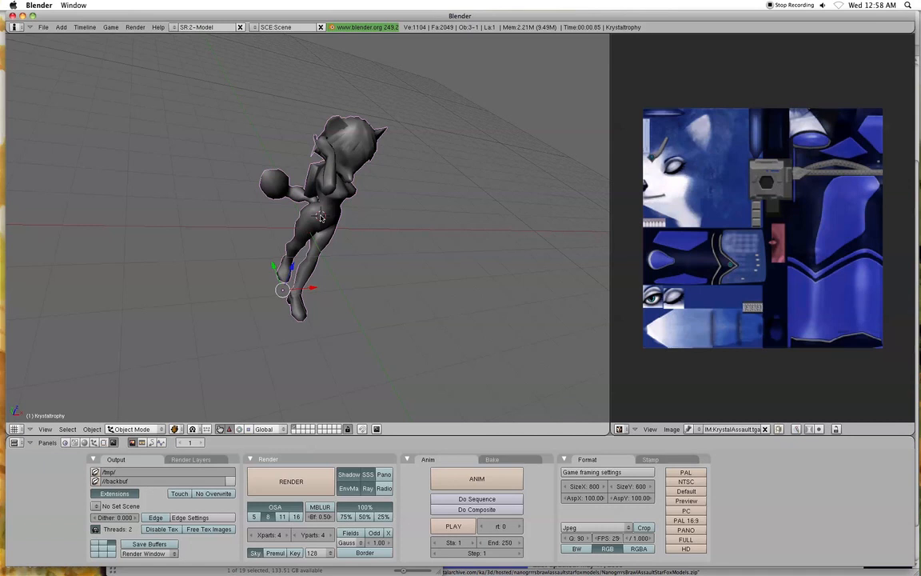
left_click(84, 442)
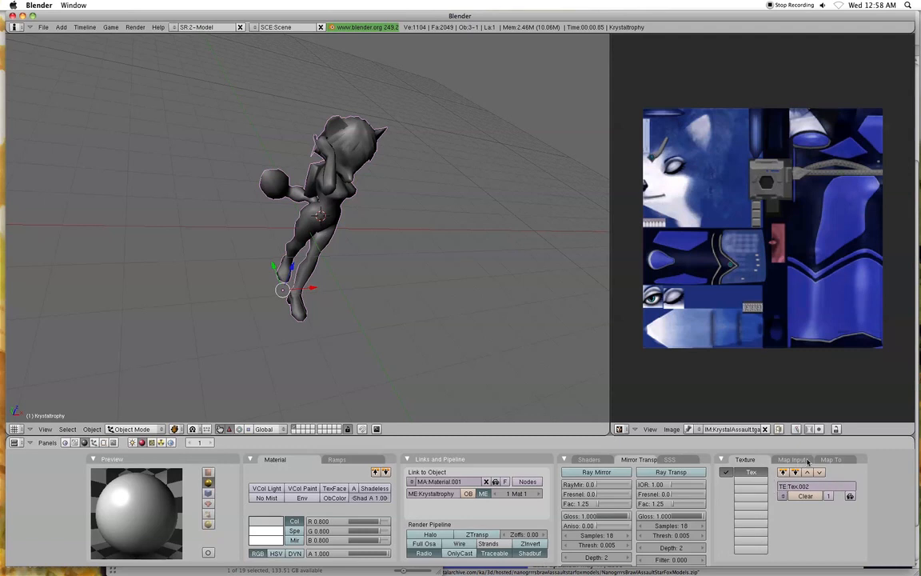
Set the material's texture type to Image using KrystalAssault.tga
left_click(832, 459)
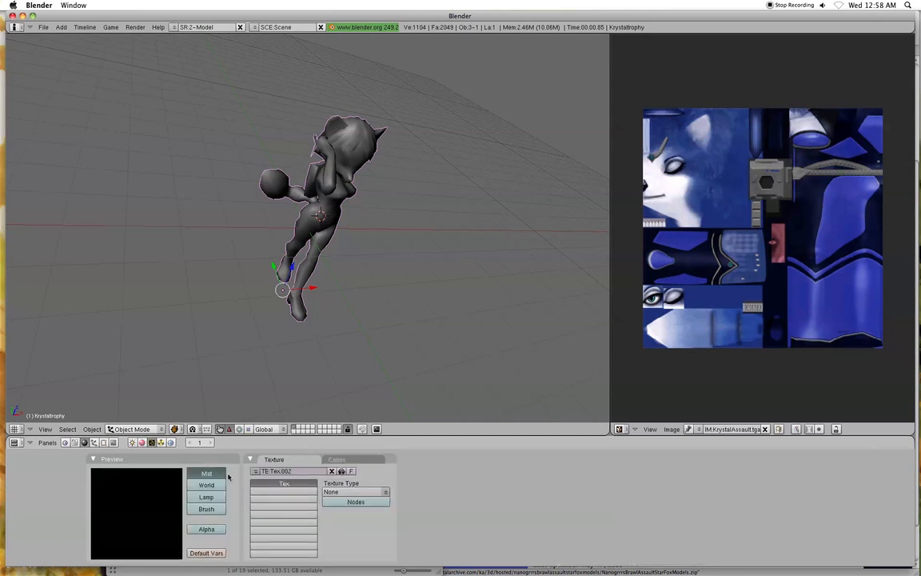
left_click(356, 491)
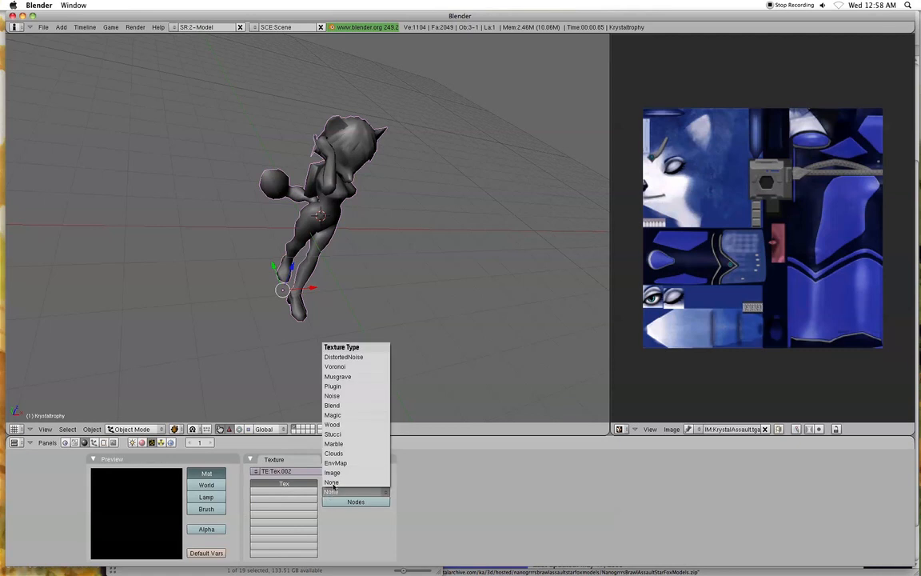
left_click(332, 471)
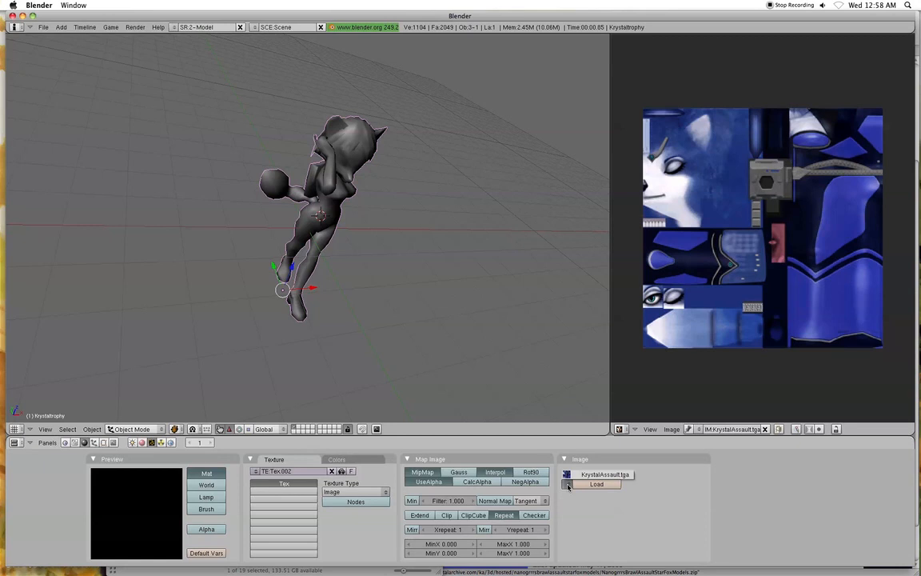
left_click(597, 484)
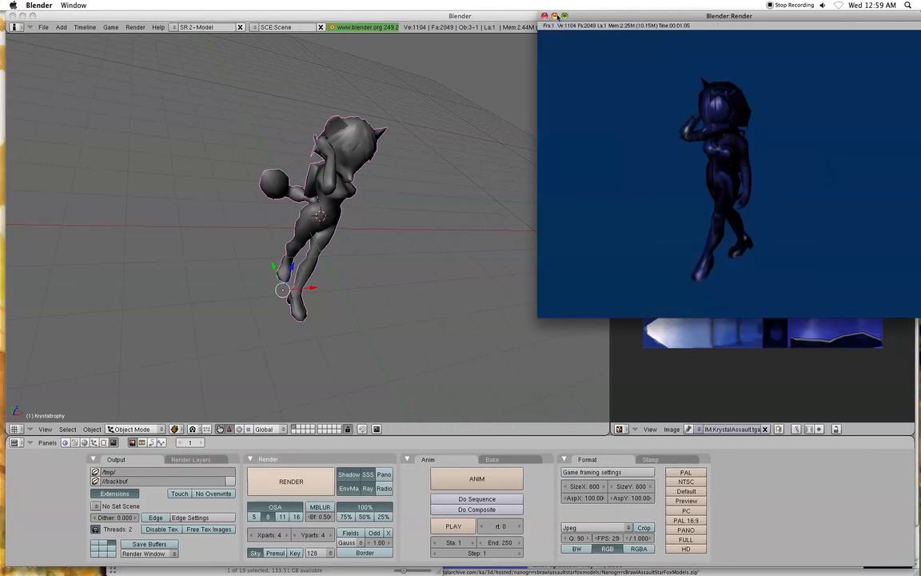
Assign KrystalAssault.tga to the trophy's UV faces in Edit Mode, then return to Object Mode
key("Tab")
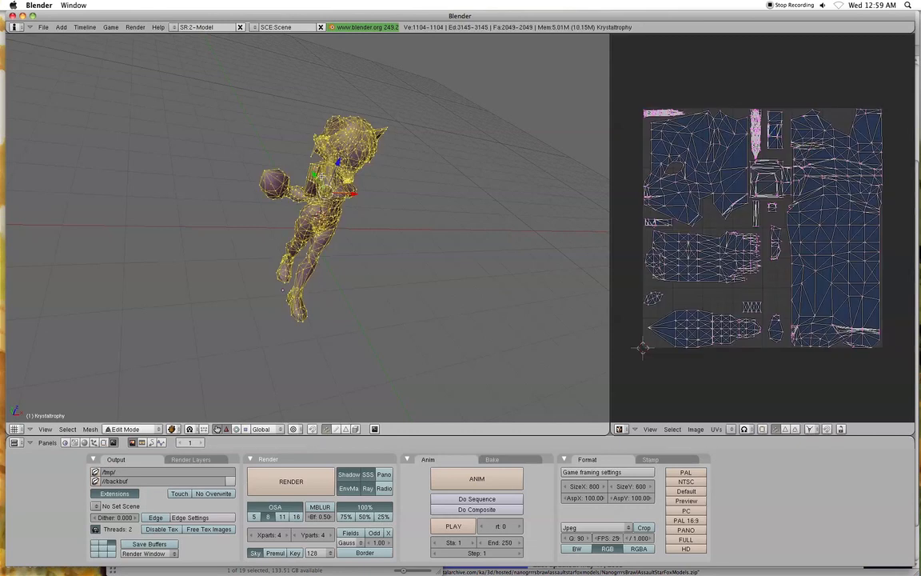
mouse_move(735, 431)
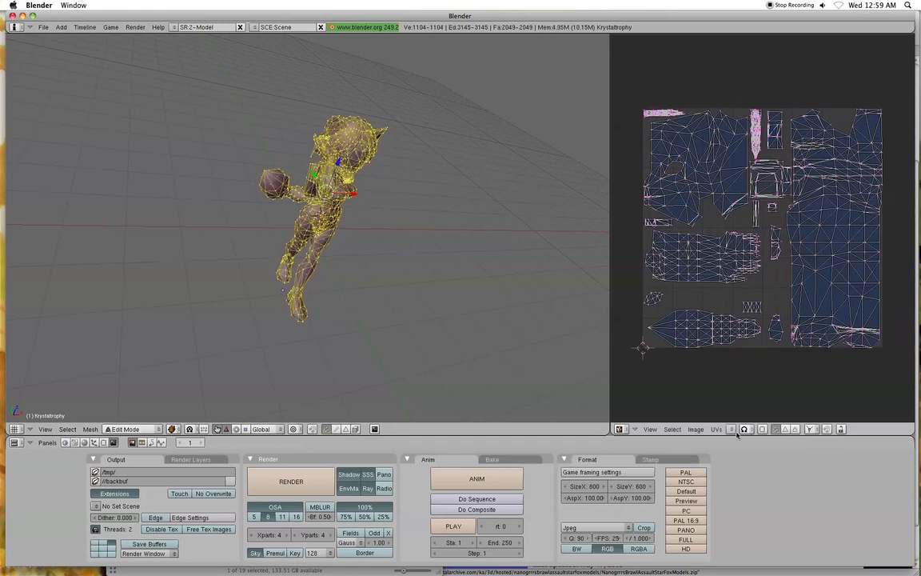
left_click(732, 430)
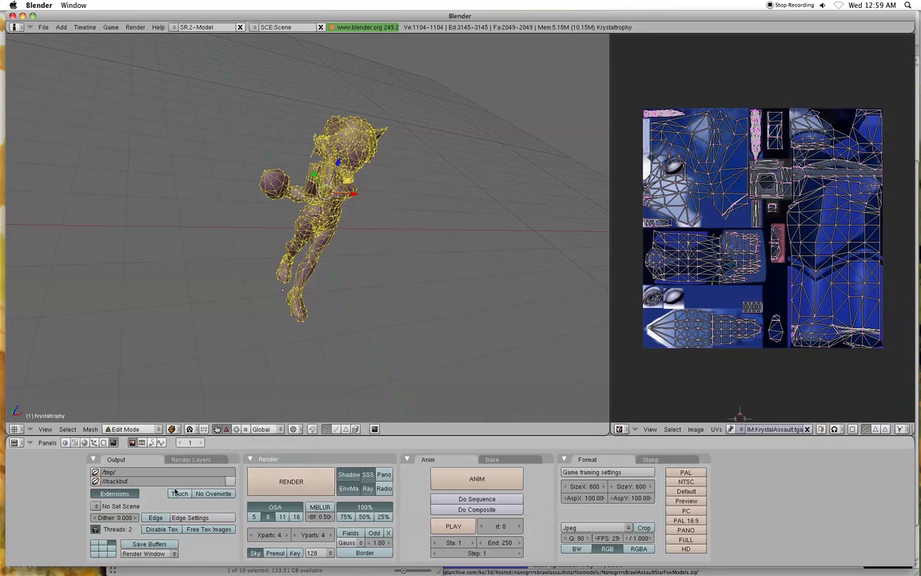
key("Tab")
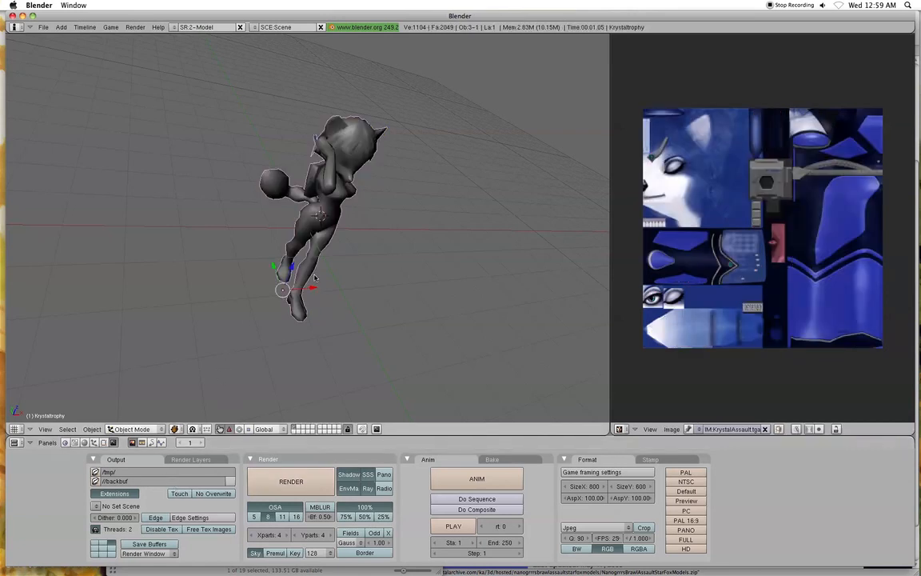
Switch the 3D viewport draw type to Textured
left_click(174, 429)
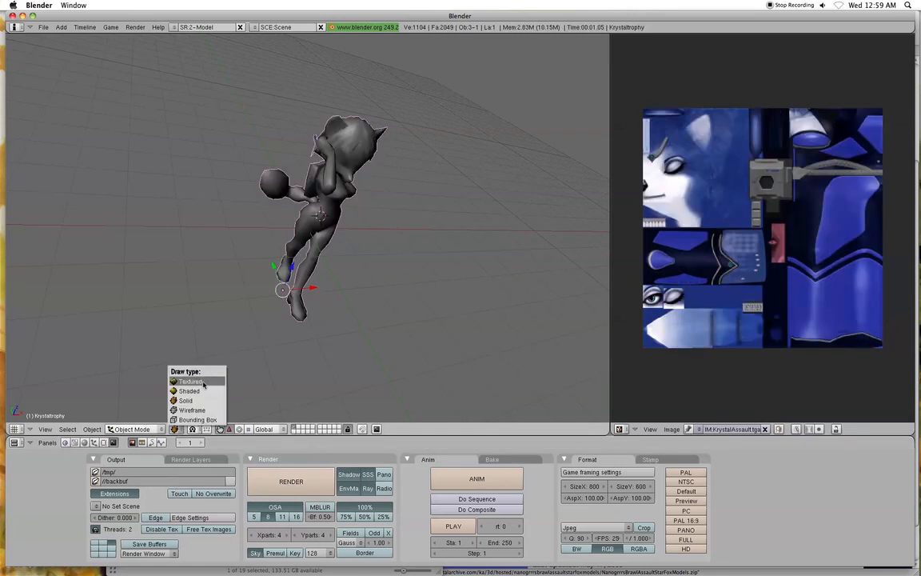
left_click(192, 381)
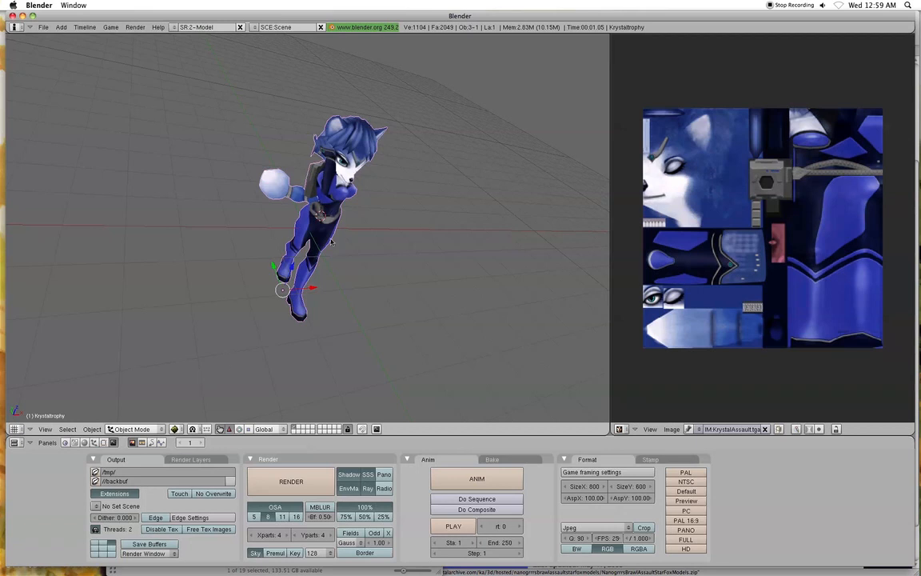
mouse_move(350, 243)
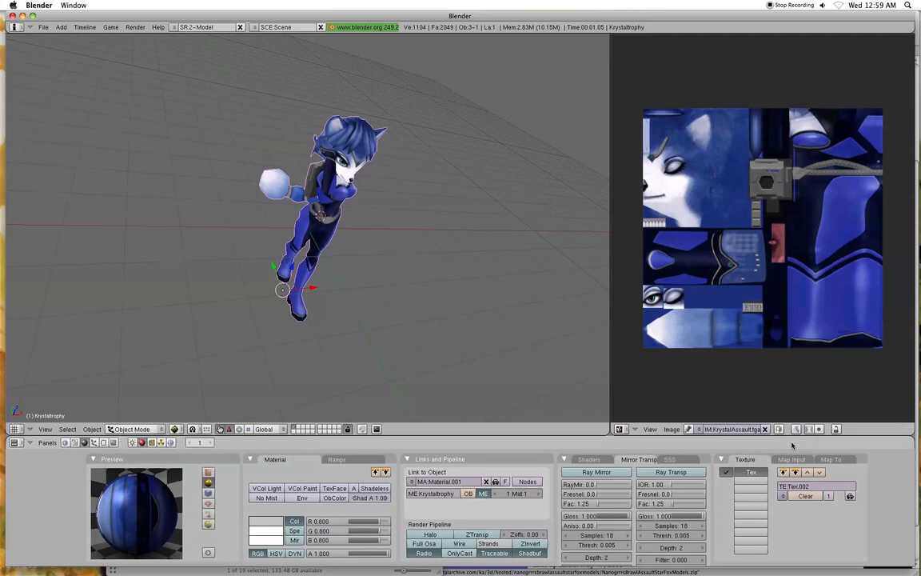
Set the texture's Map Input coordinates to UV, then return to the render buttons
left_click(790, 459)
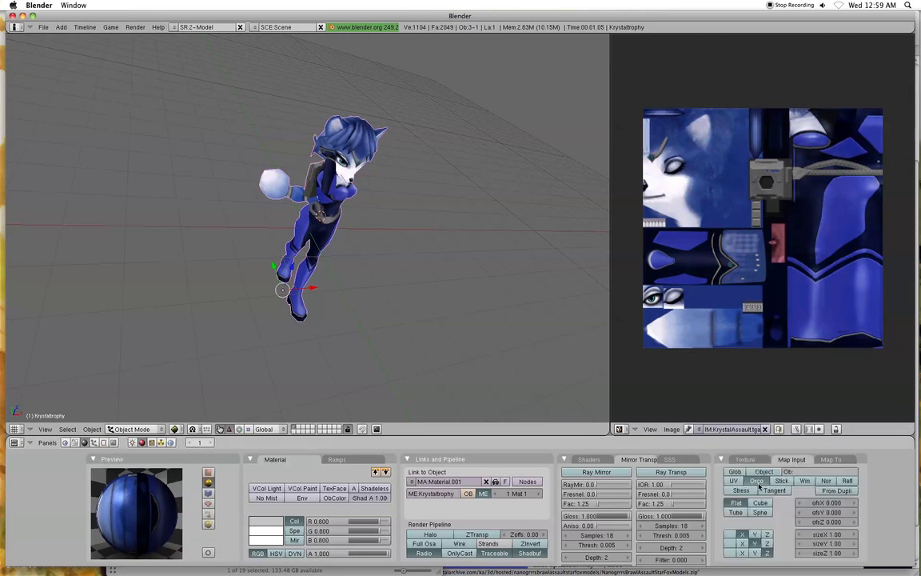
left_click(734, 480)
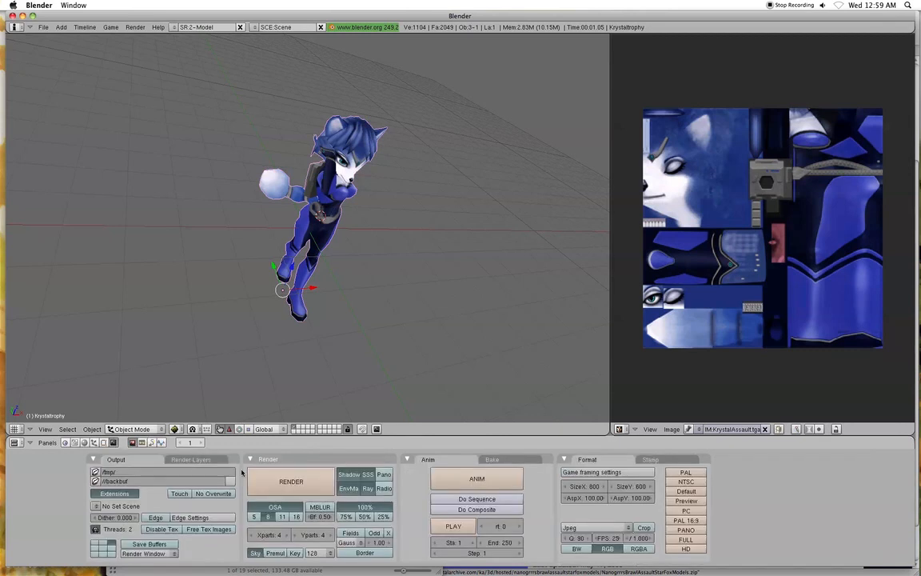
left_click(291, 480)
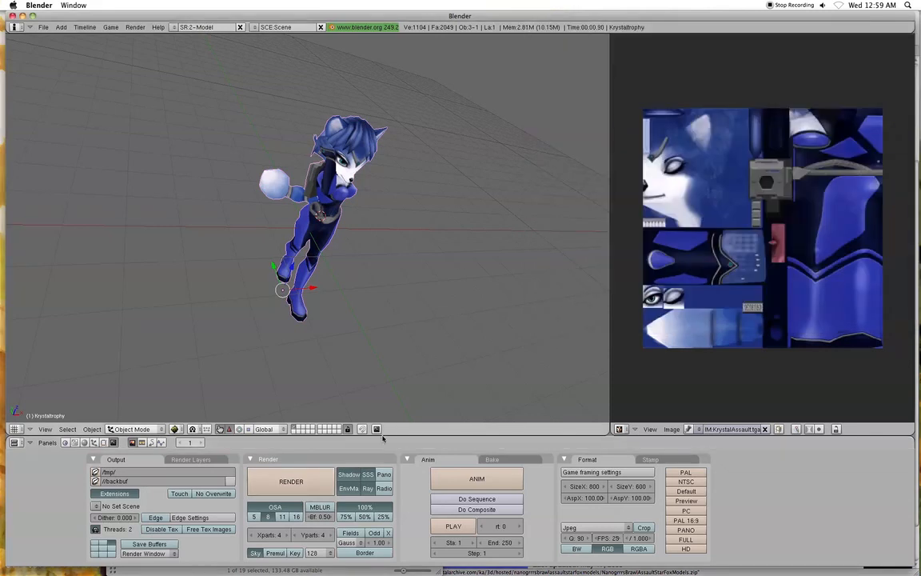
mouse_move(349, 474)
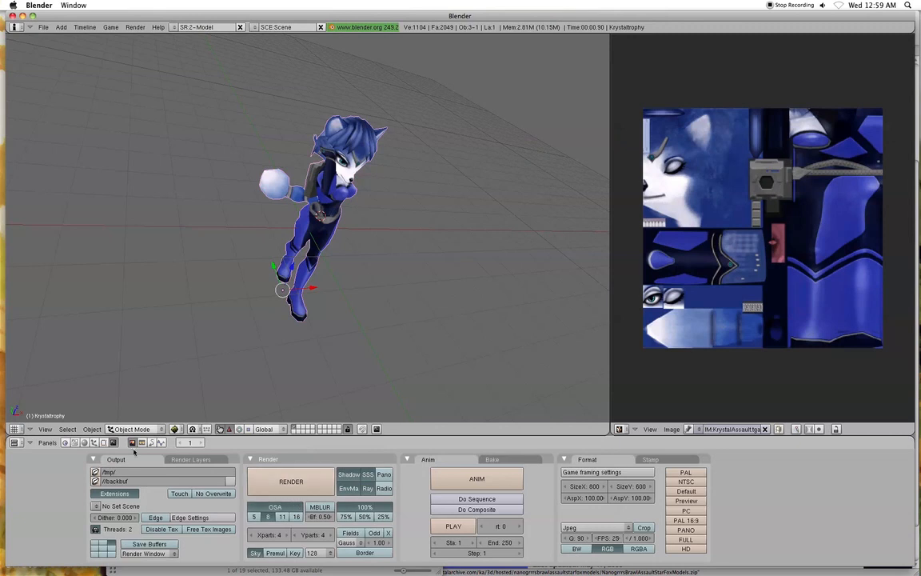
left_click(139, 442)
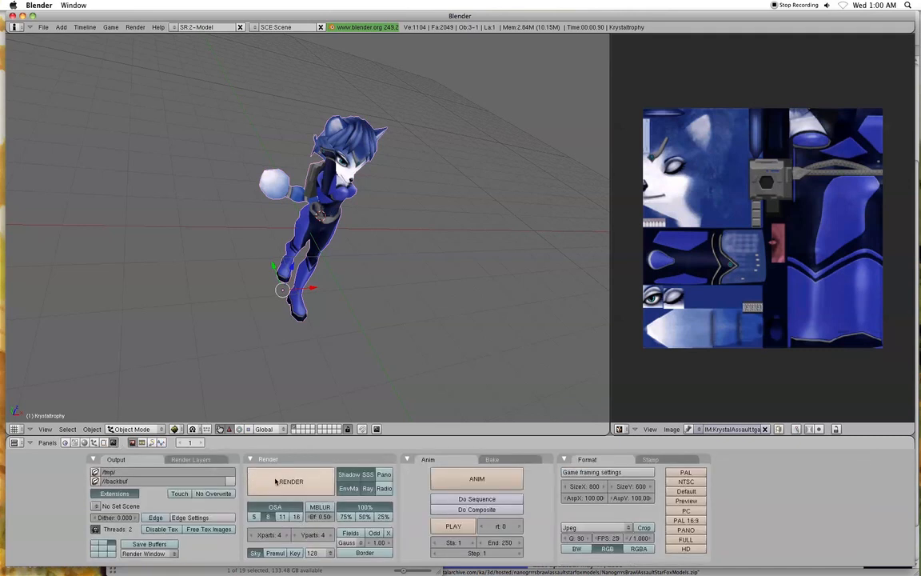
Render the textured trophy and view it in the Render window
left_click(291, 481)
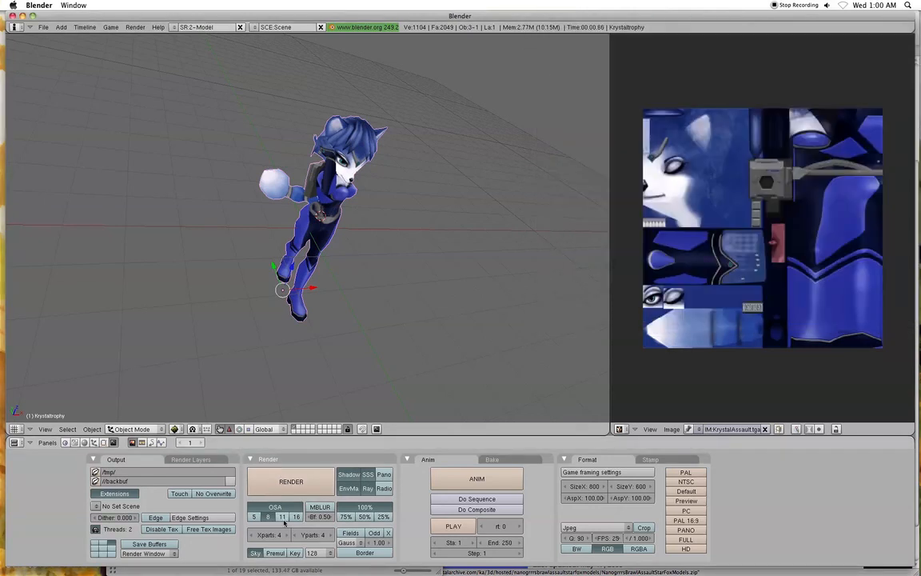
left_click(291, 481)
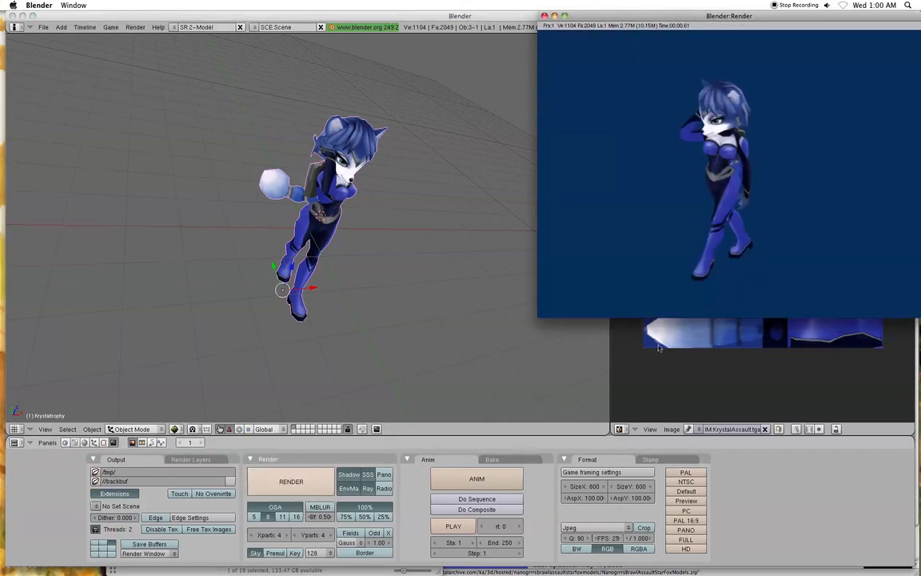
mouse_move(696, 116)
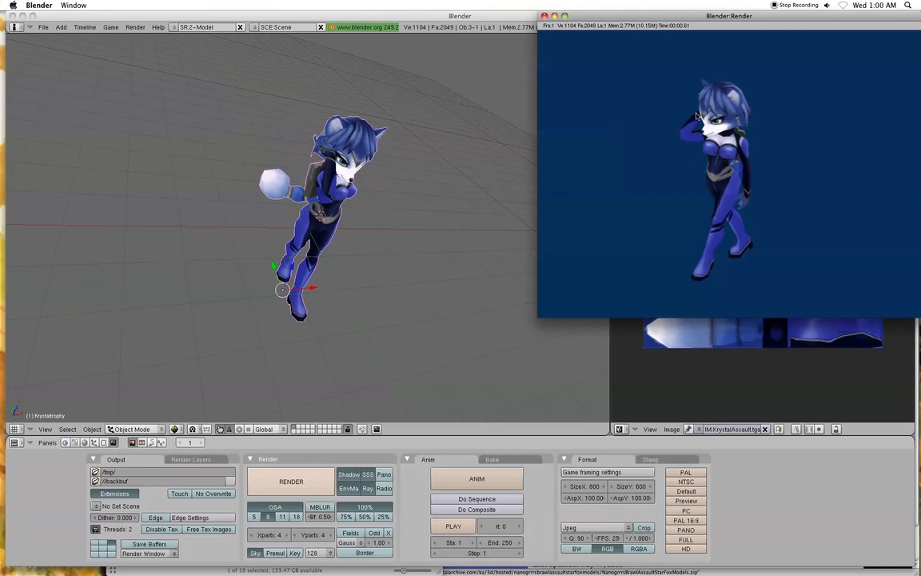
mouse_move(764, 206)
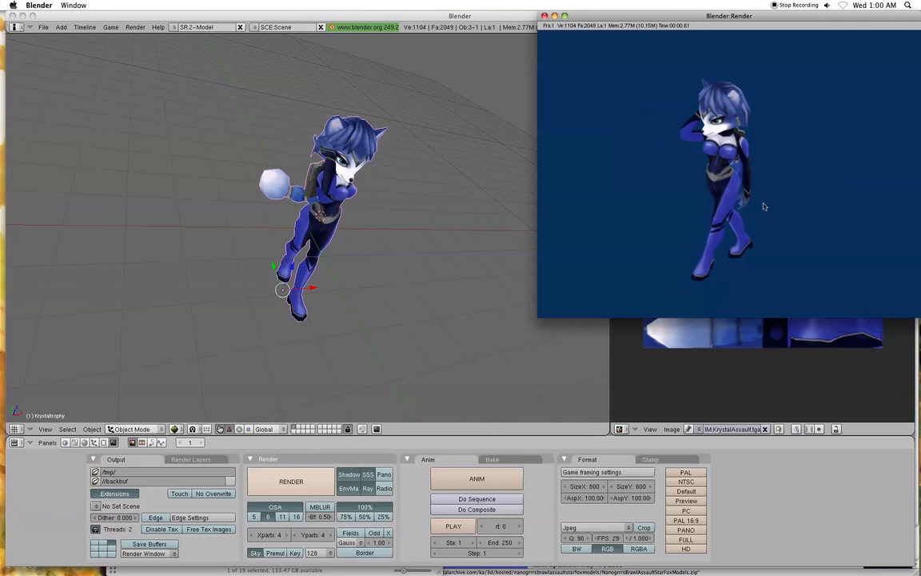
mouse_move(626, 295)
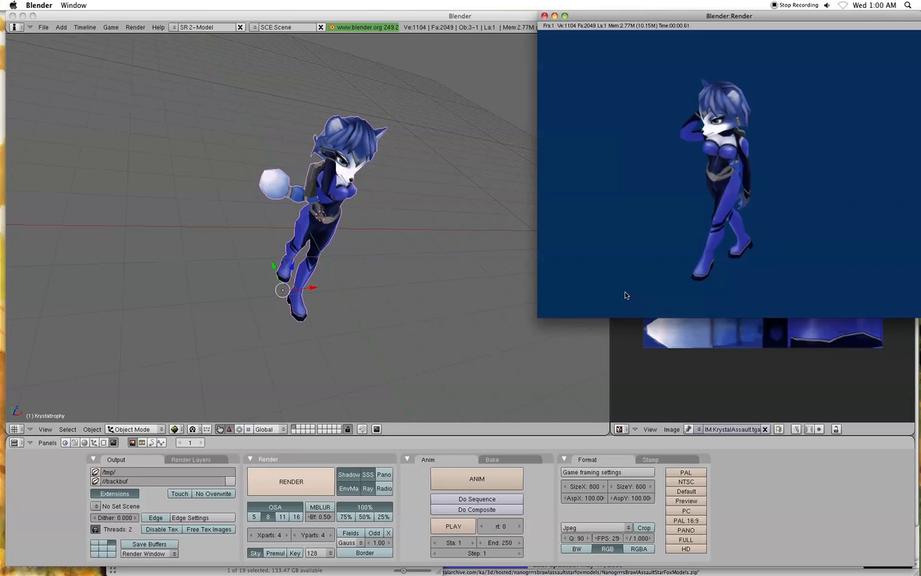
mouse_move(632, 279)
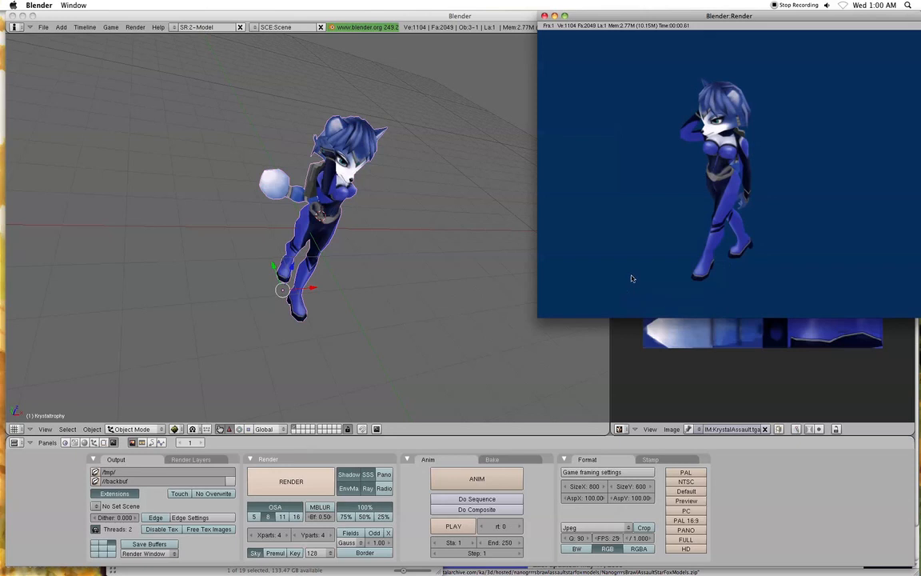
mouse_move(719, 277)
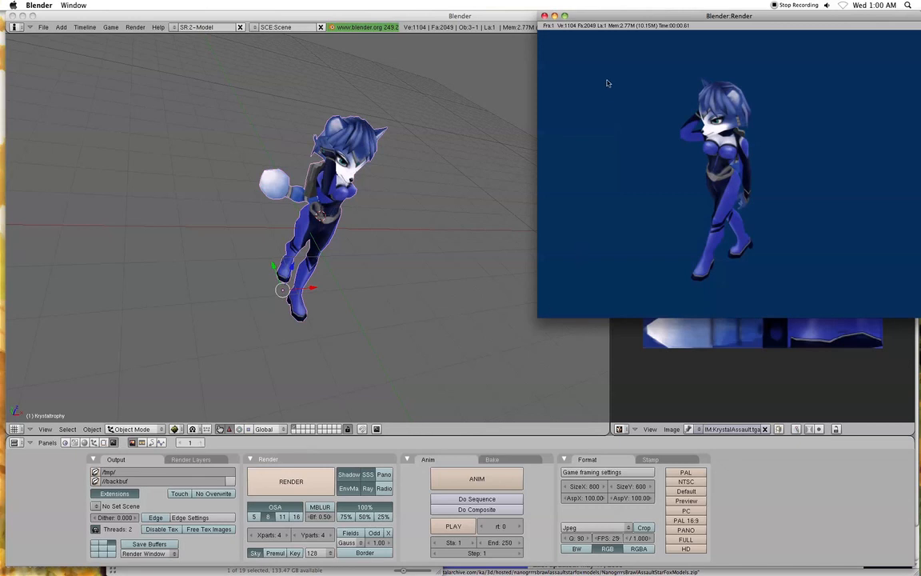
mouse_move(599, 84)
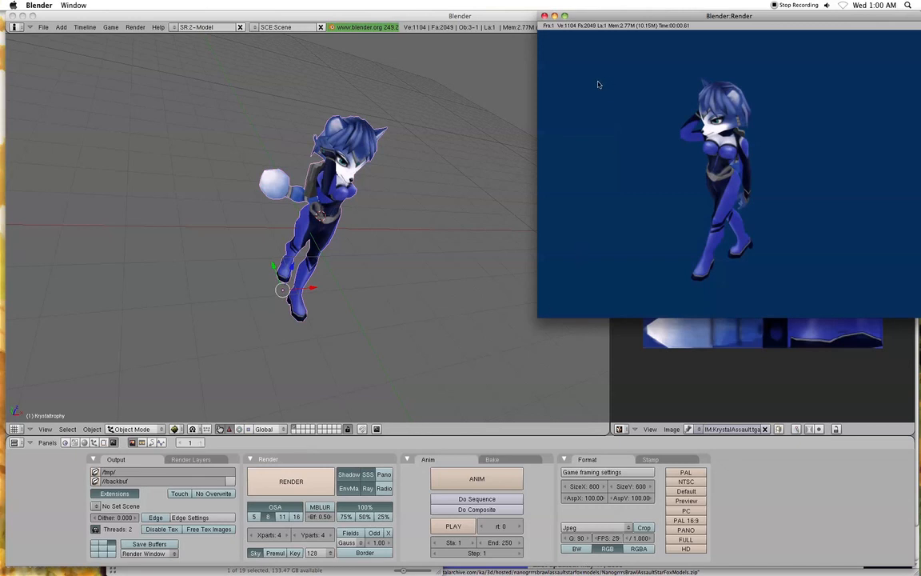